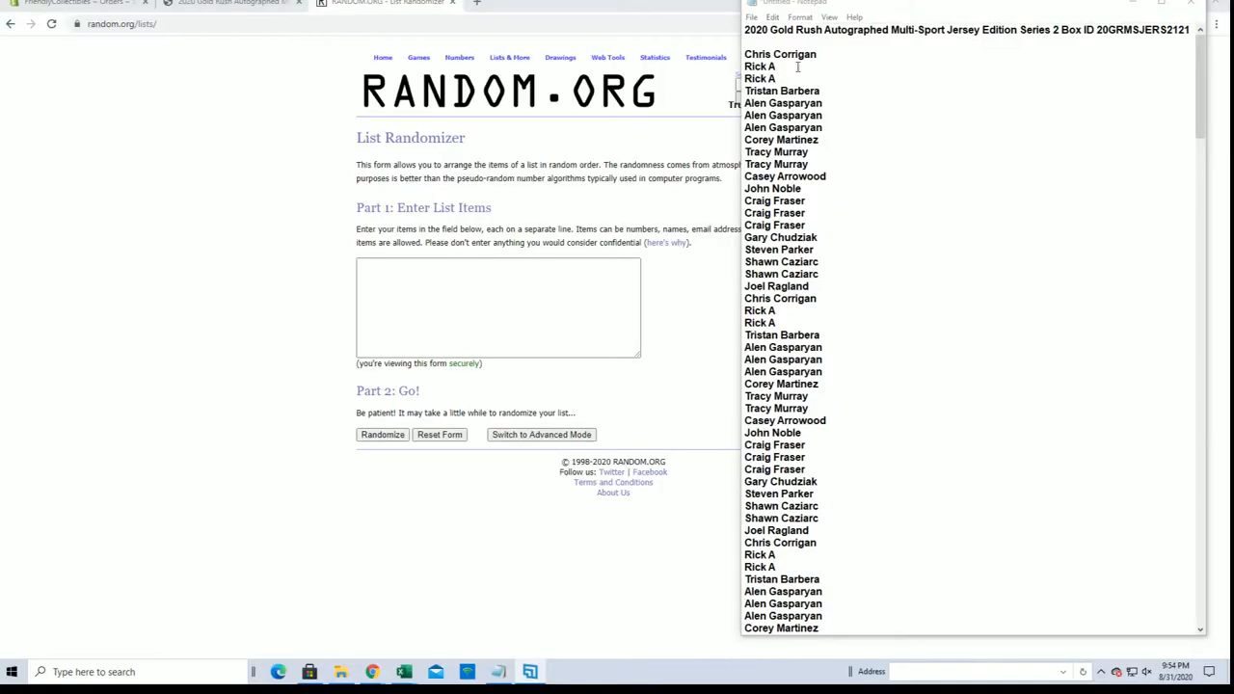
- Paste the full list of owner names into the List Randomizer box and randomize it
key("ctrl+a")
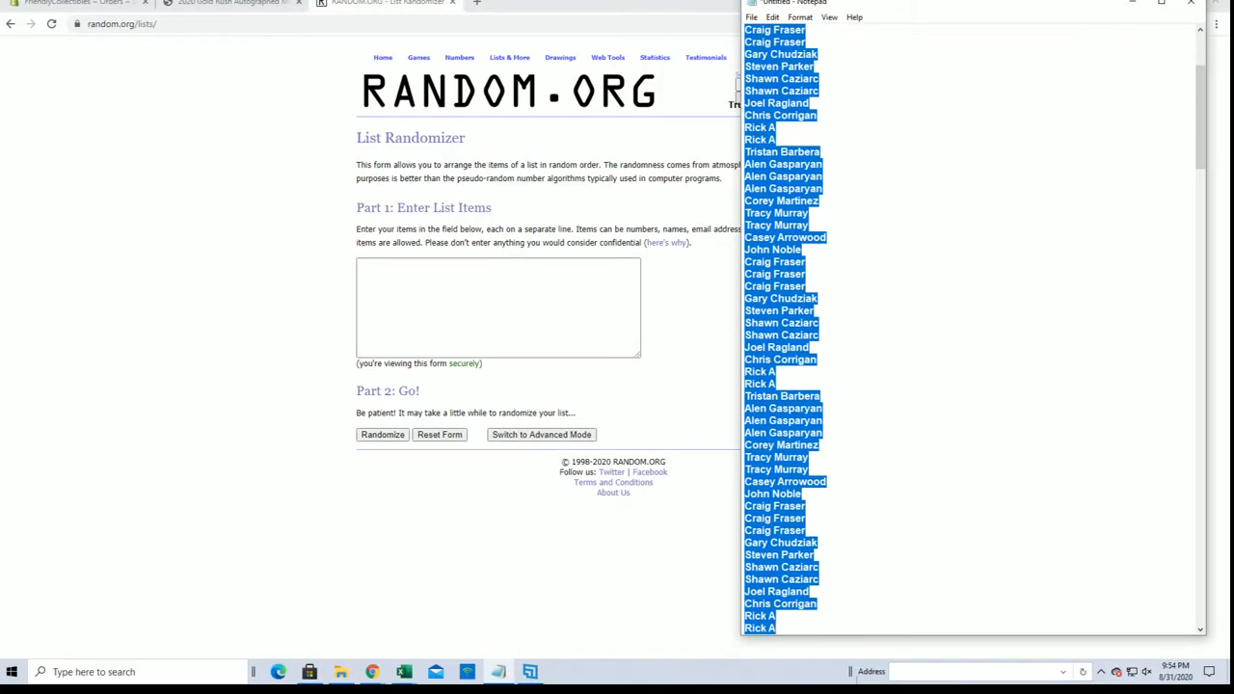
scroll("down", 3)
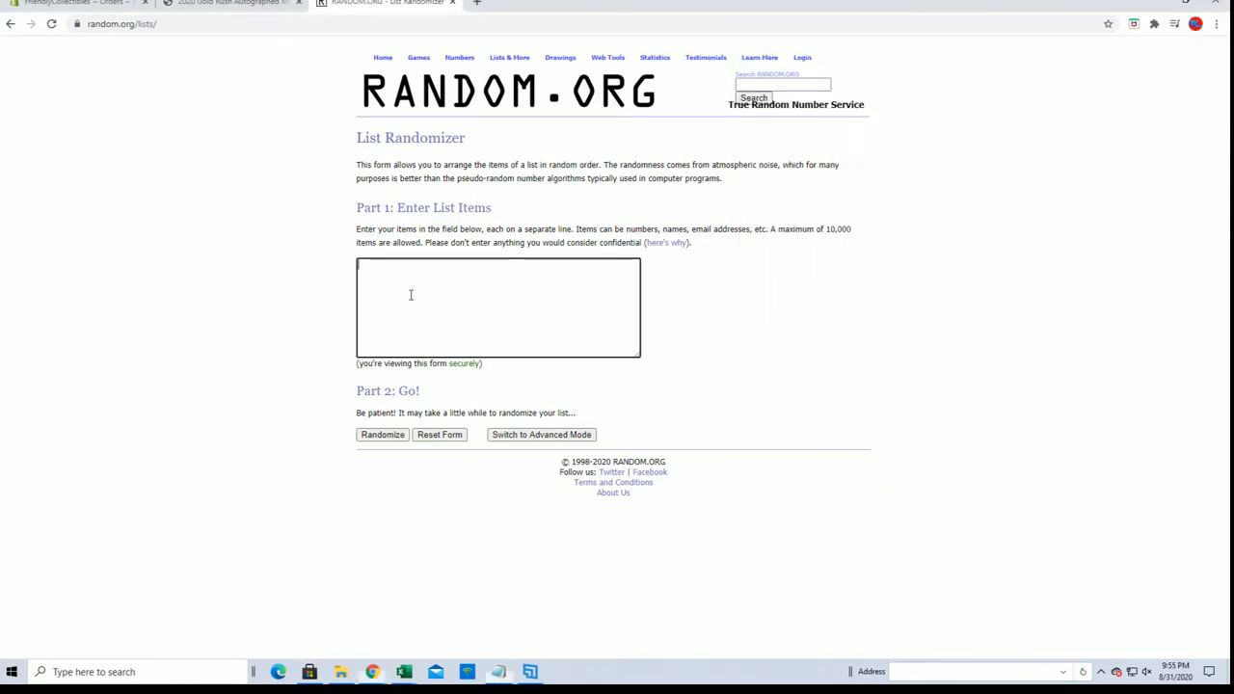
left_click(382, 436)
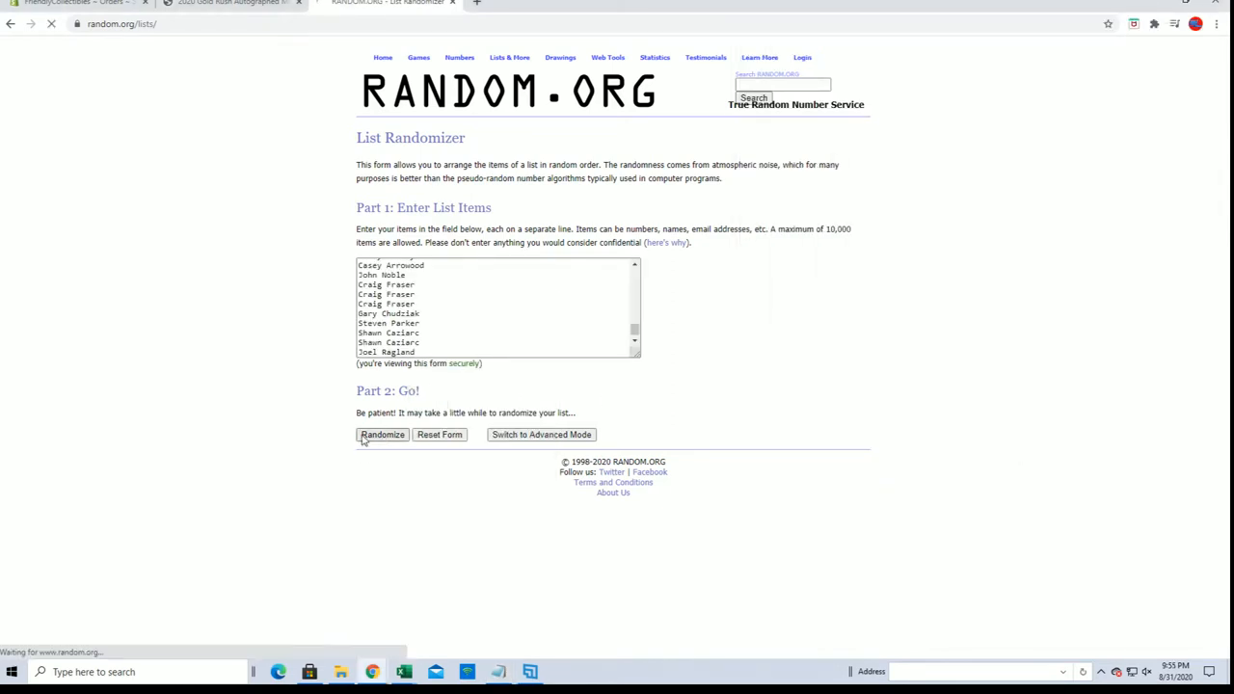
left_click(382, 435)
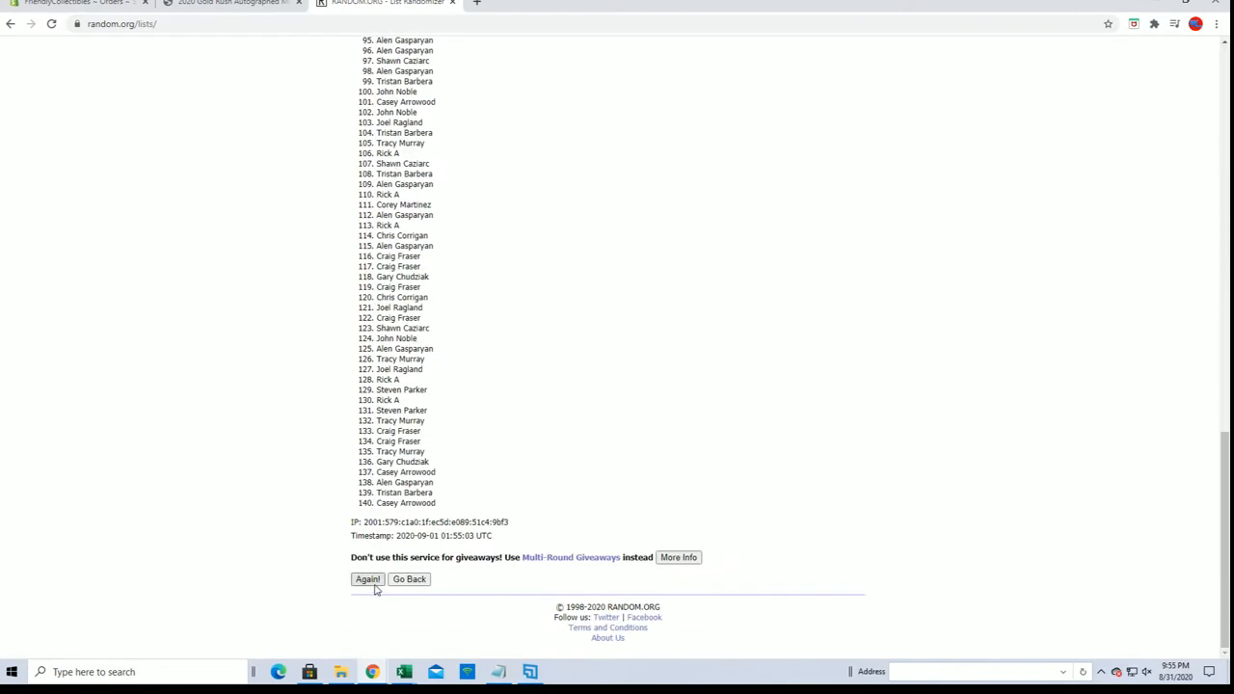
- Re-shuffle the owner name list four more times with Again
left_click(367, 578)
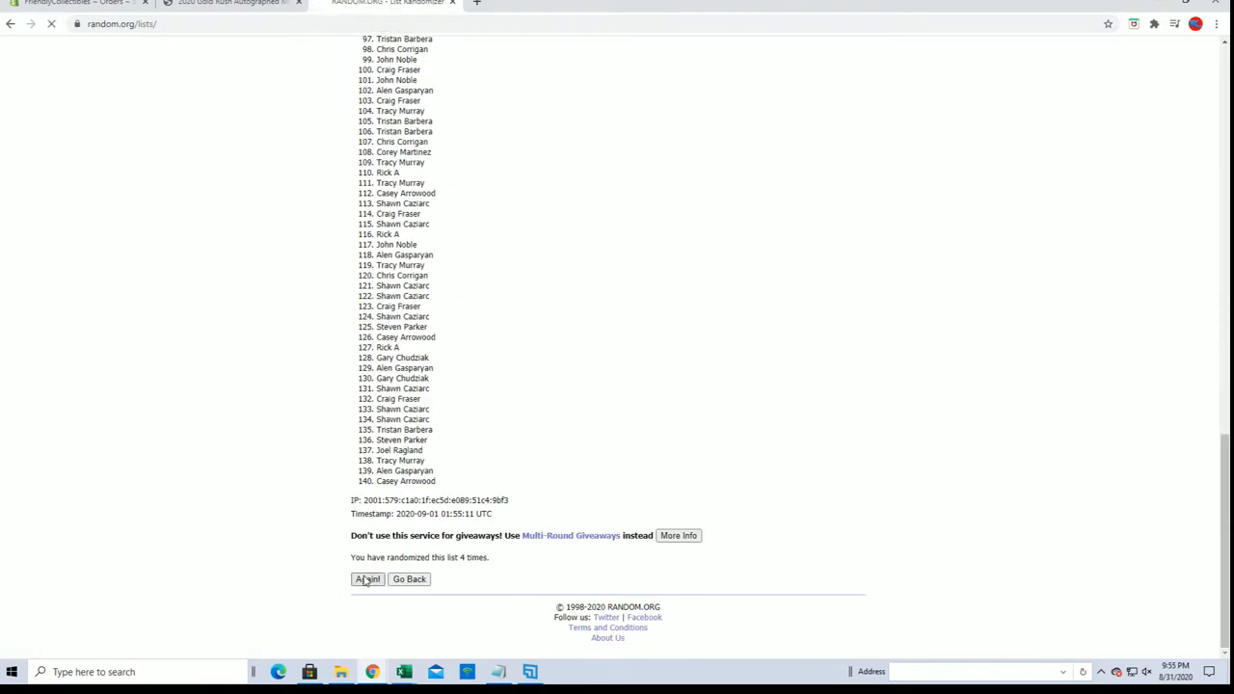
left_click(366, 578)
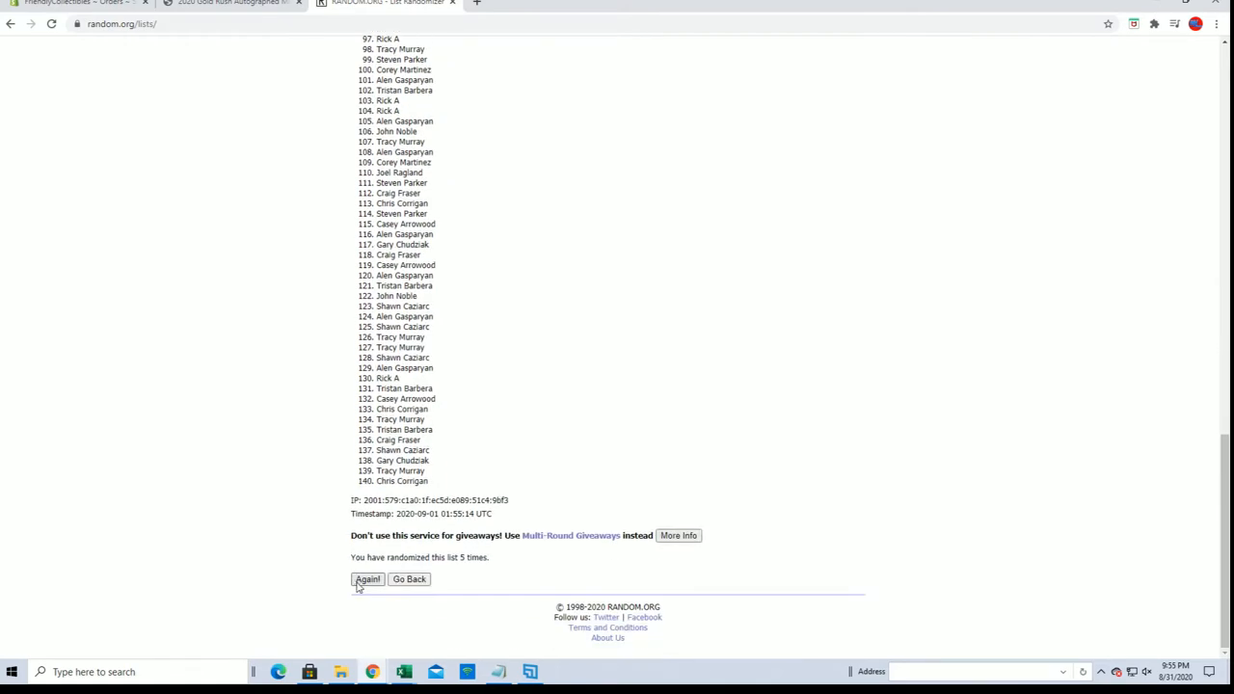
left_click(367, 579)
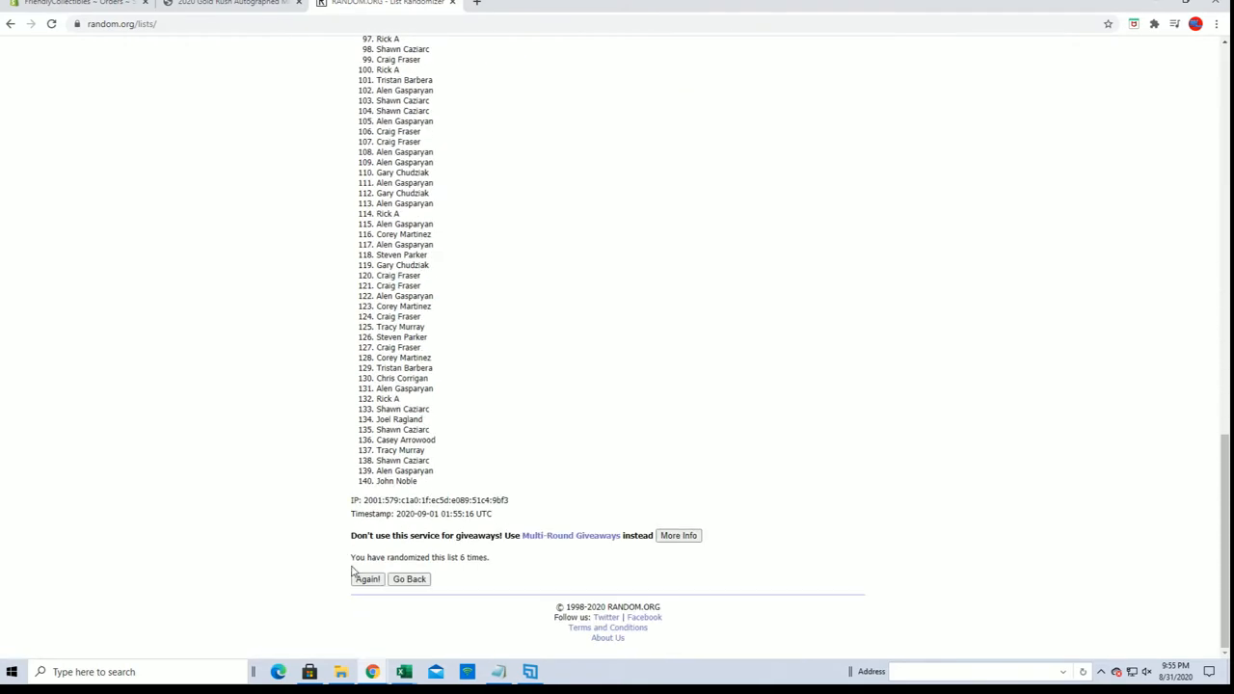
left_click(366, 578)
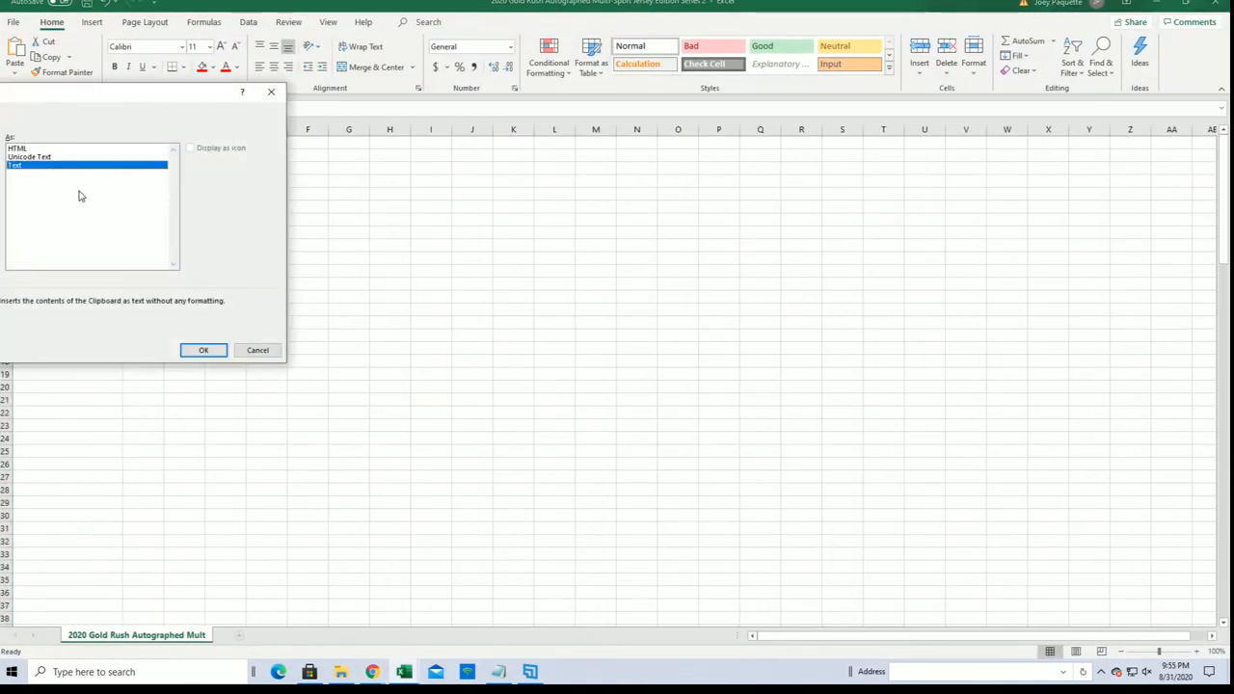
- Paste the shuffled owner names into the OWNER NAME column from A2 as plain text
left_click(205, 351)
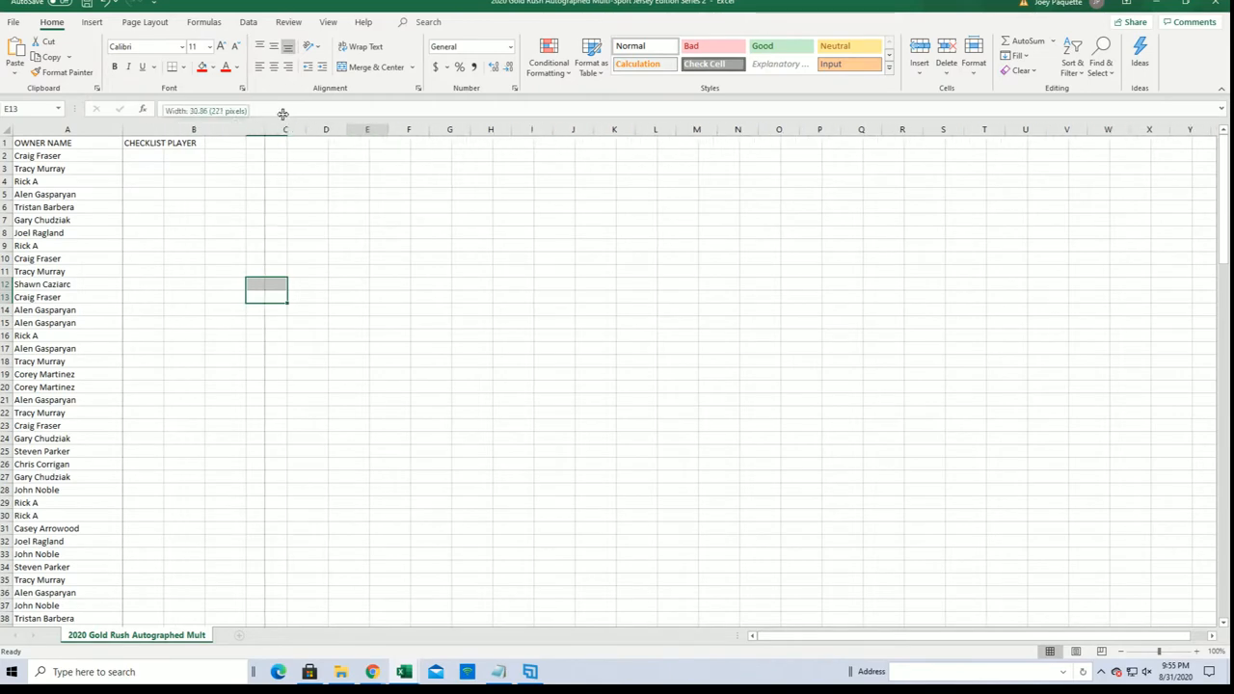
scroll("down", 3)
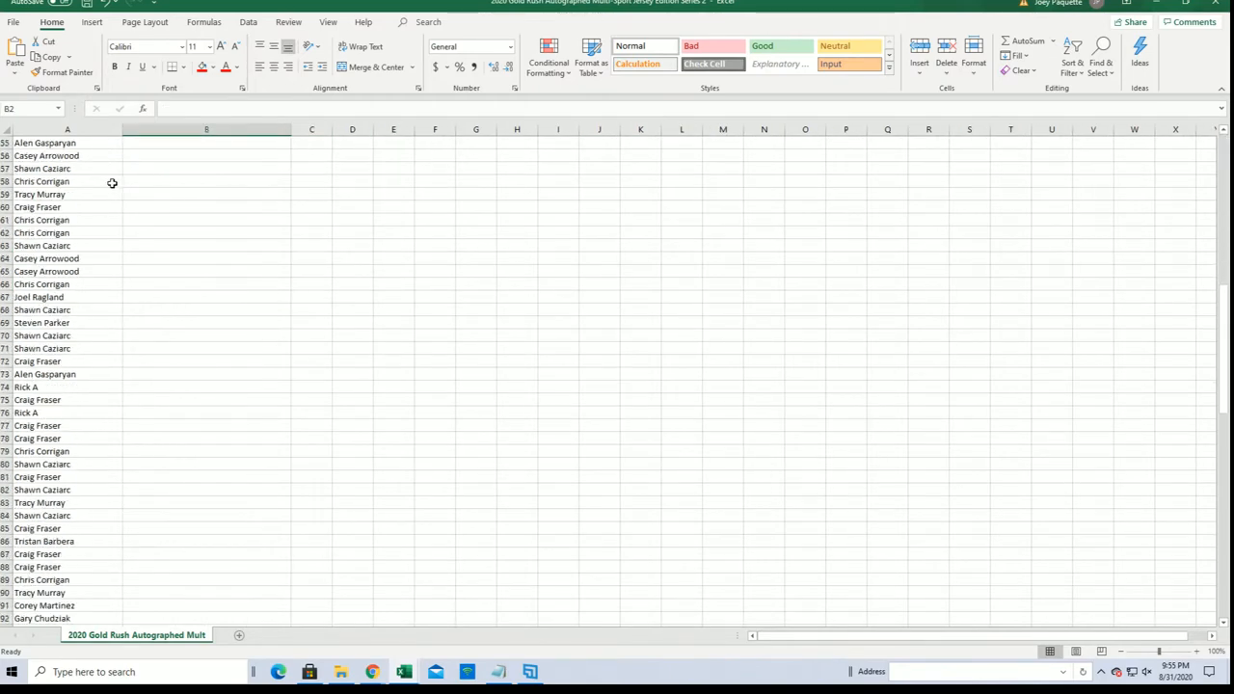
scroll("down", 3)
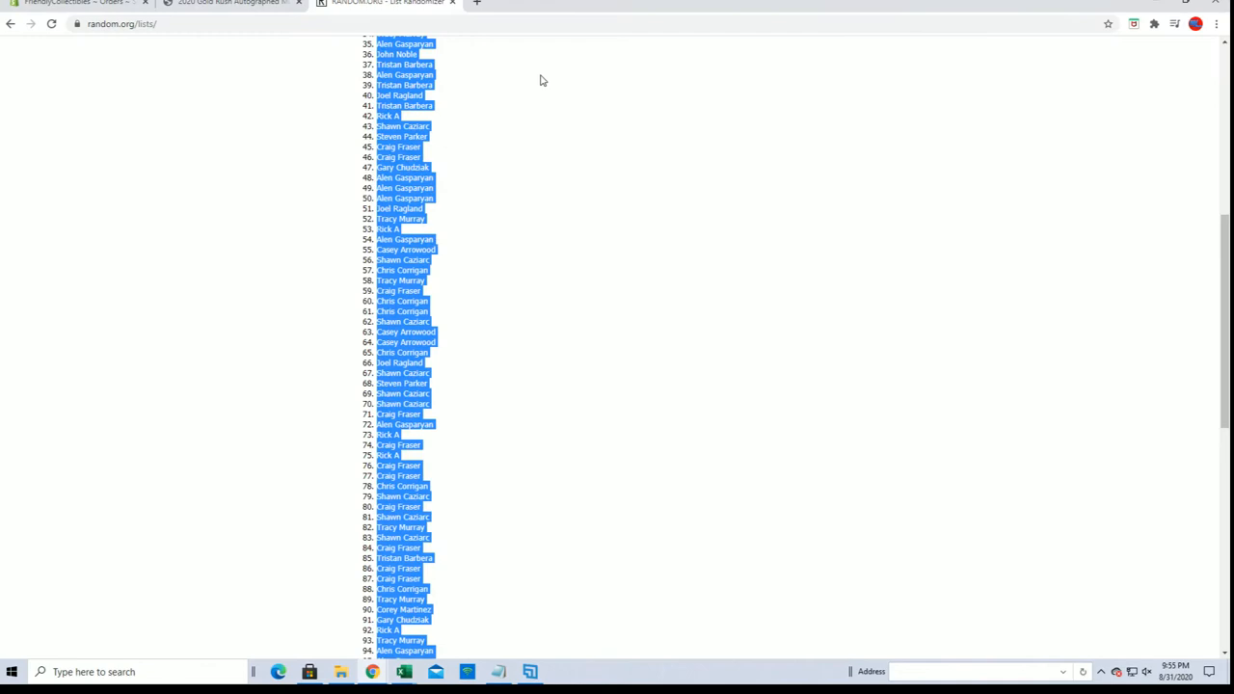
- Start a fresh List Randomizer form and paste the checklist player names in as plain text
left_click(506, 58)
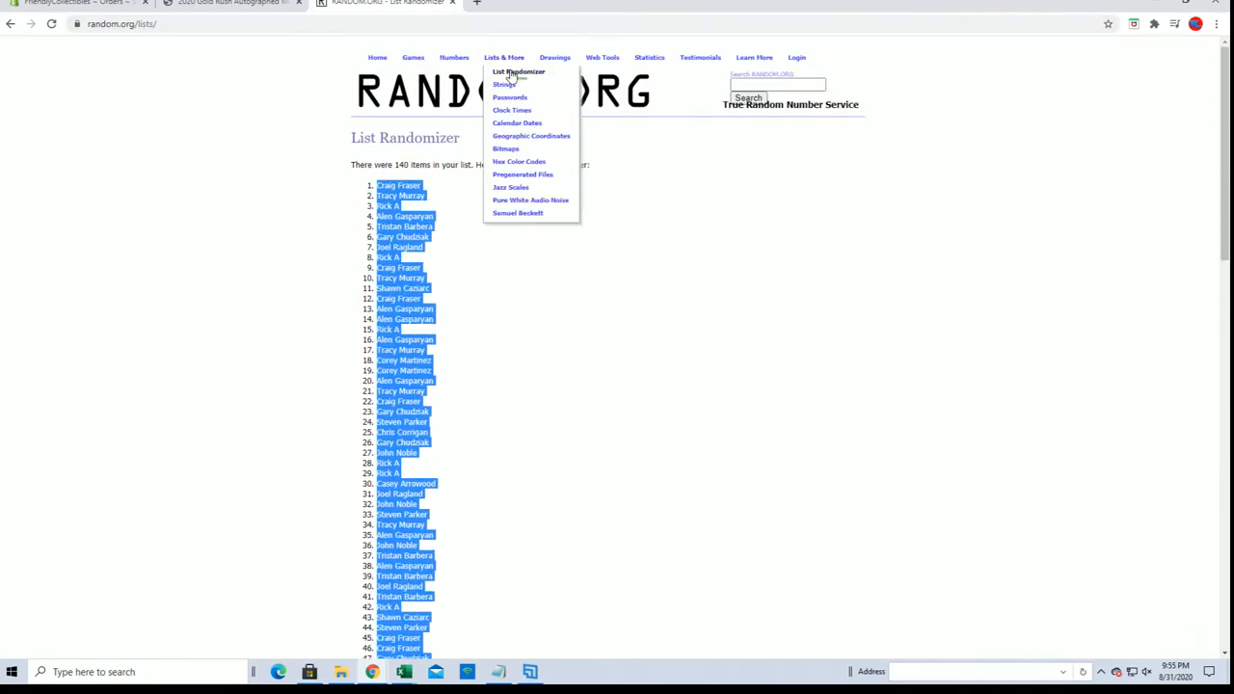
left_click(518, 72)
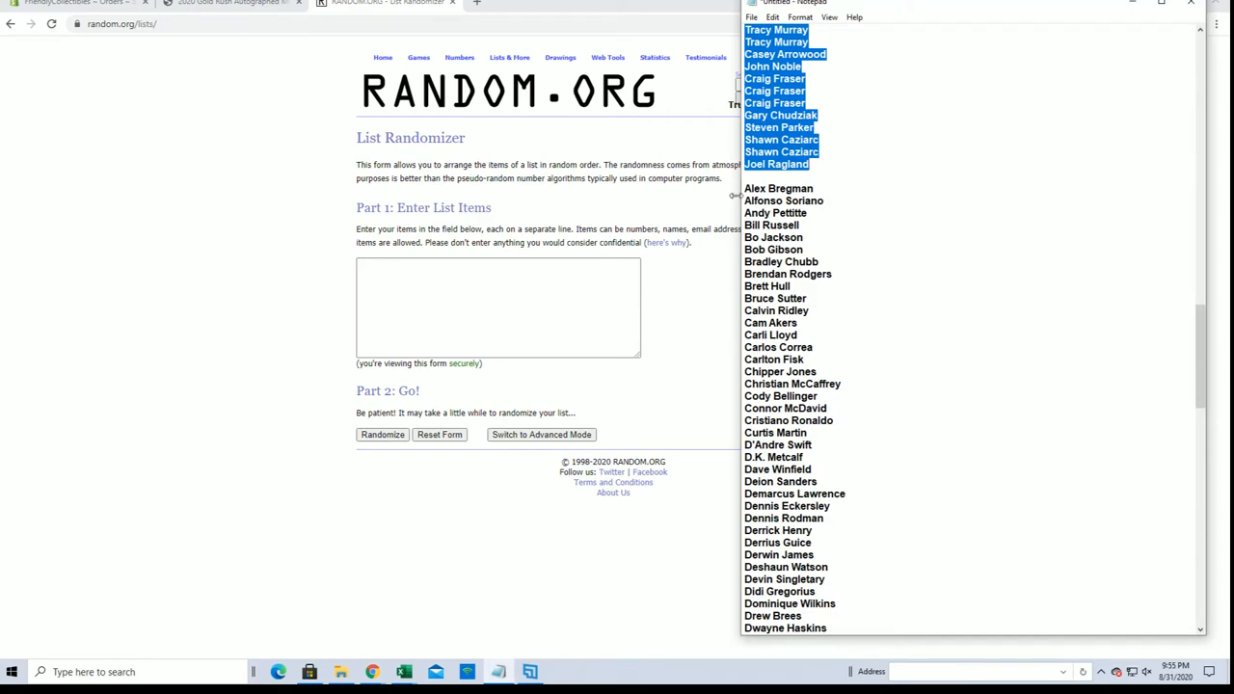
scroll("down", 3)
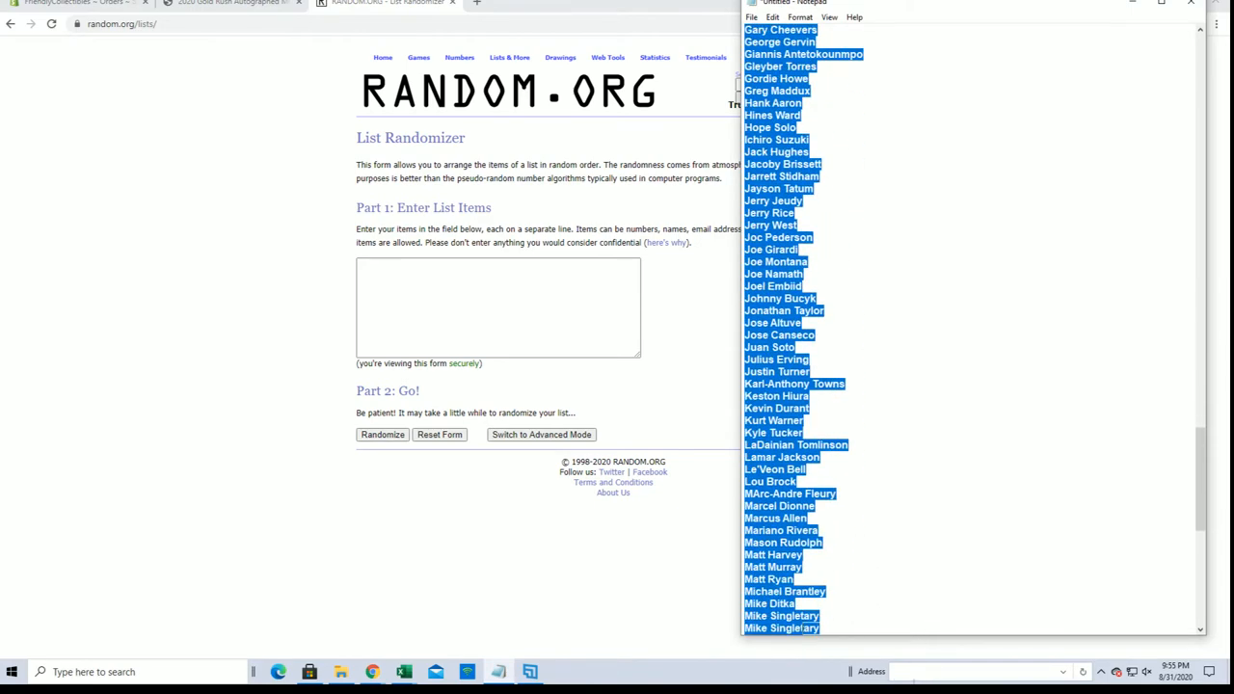
scroll("down", 3)
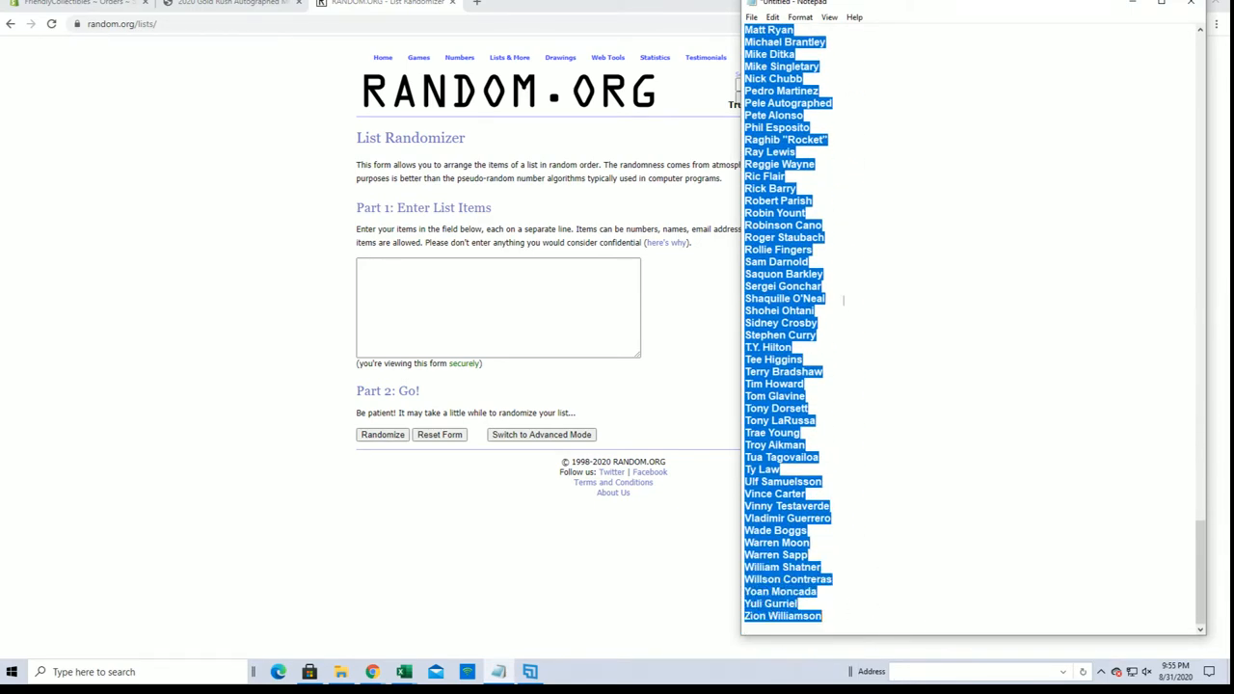
right_click(497, 308)
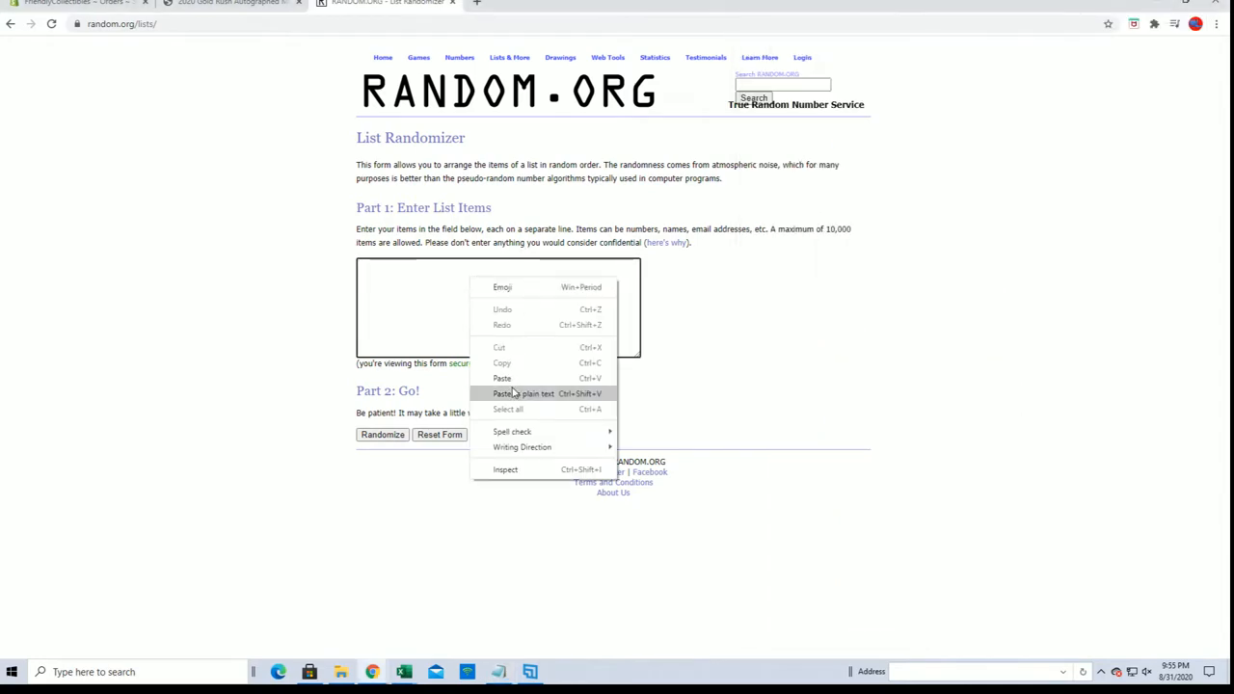
left_click(502, 378)
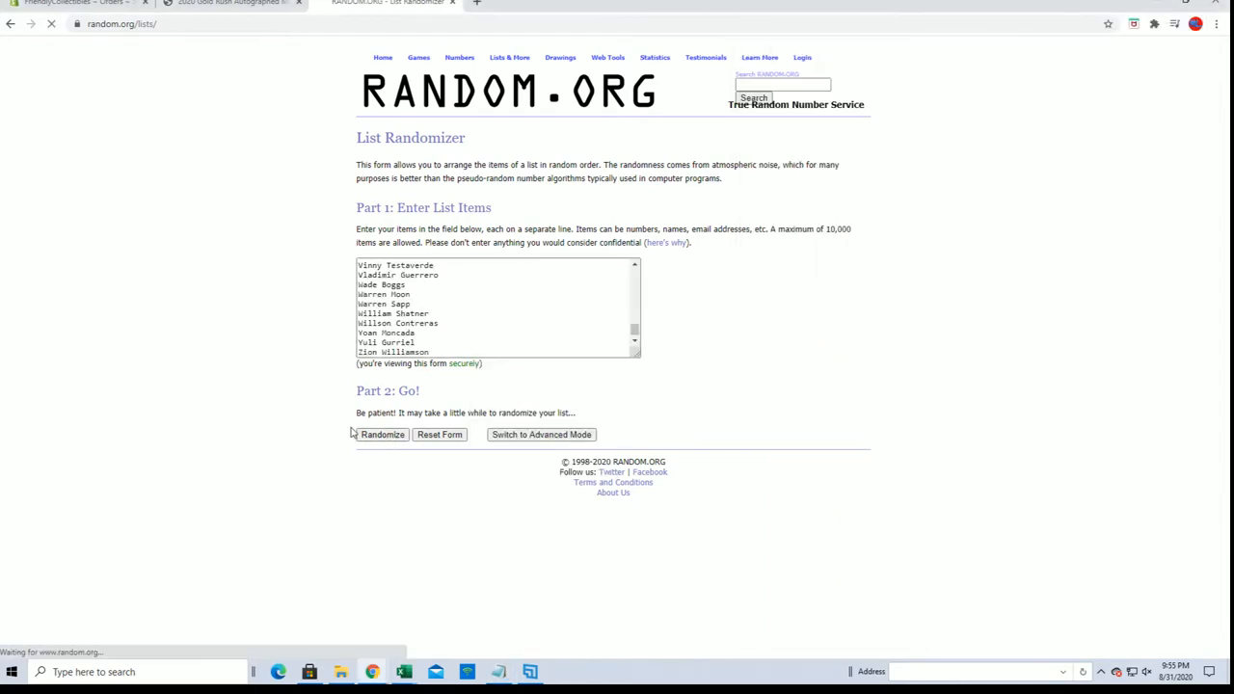
- Randomize the player name list and re-shuffle it three more times
left_click(381, 434)
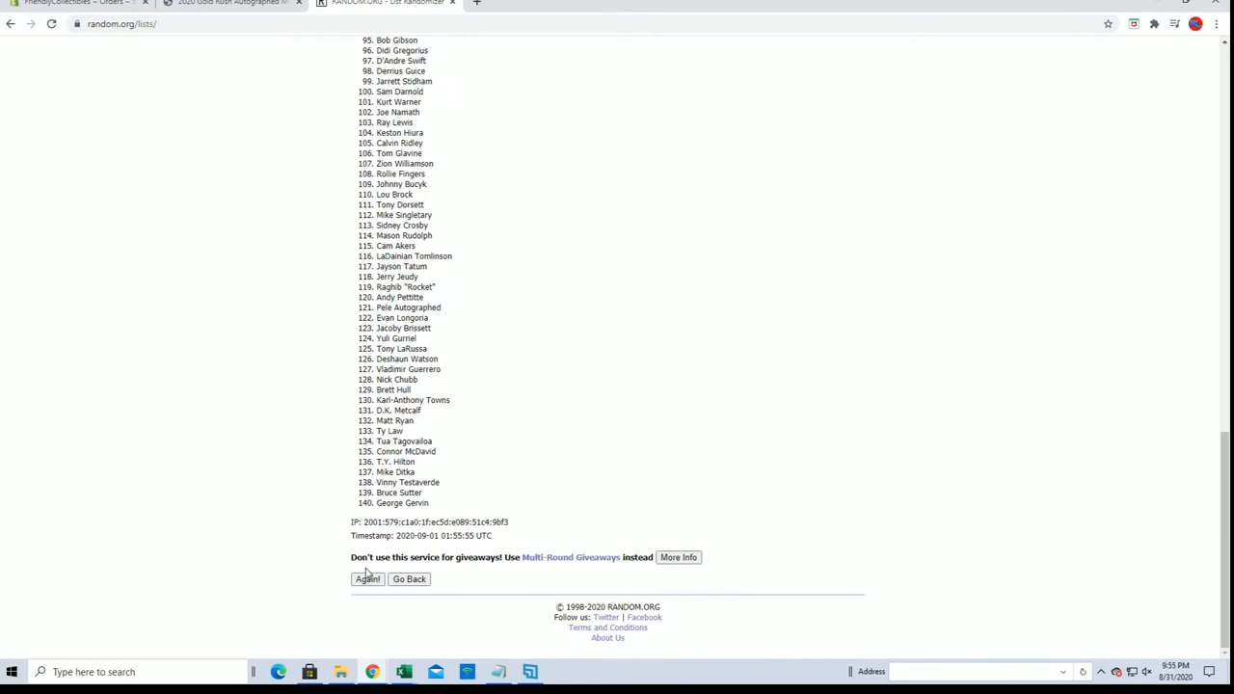
left_click(366, 578)
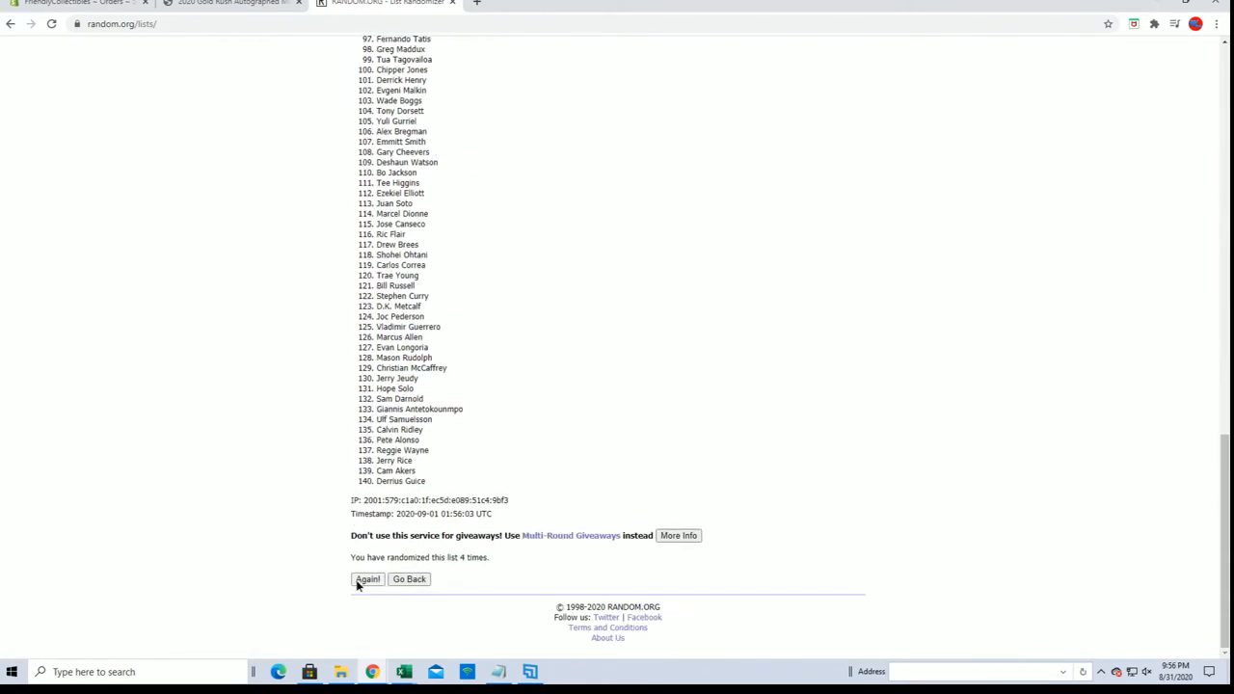
left_click(367, 579)
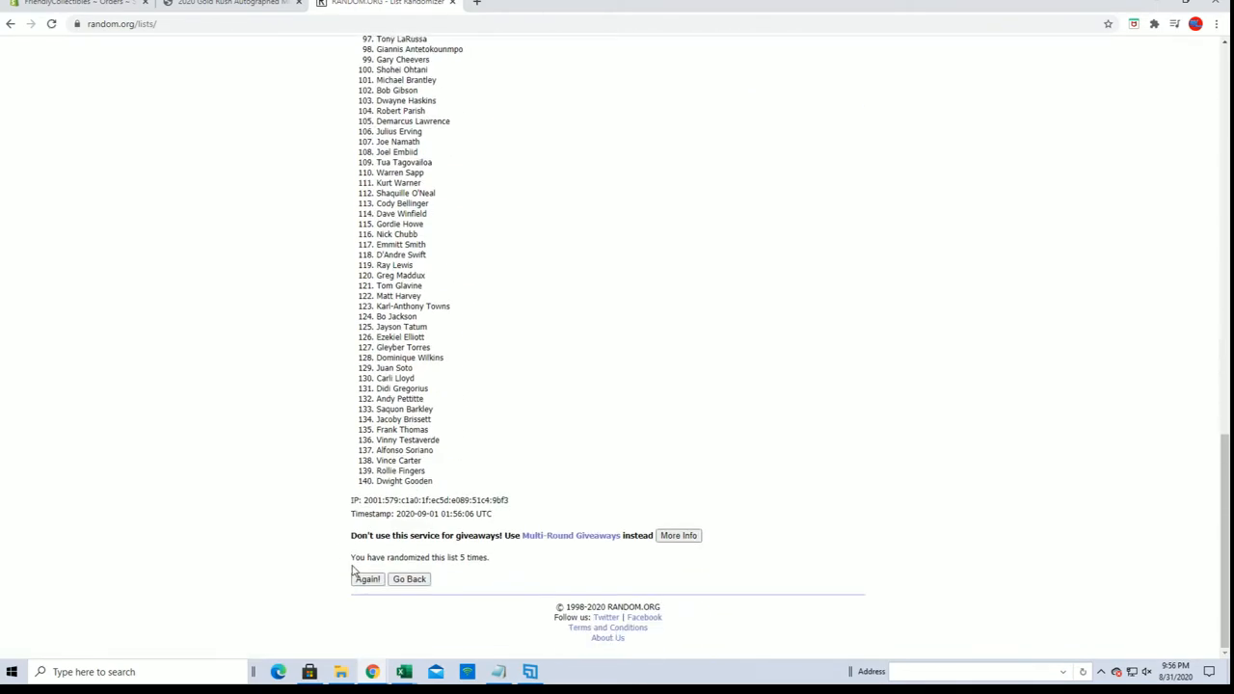
left_click(367, 578)
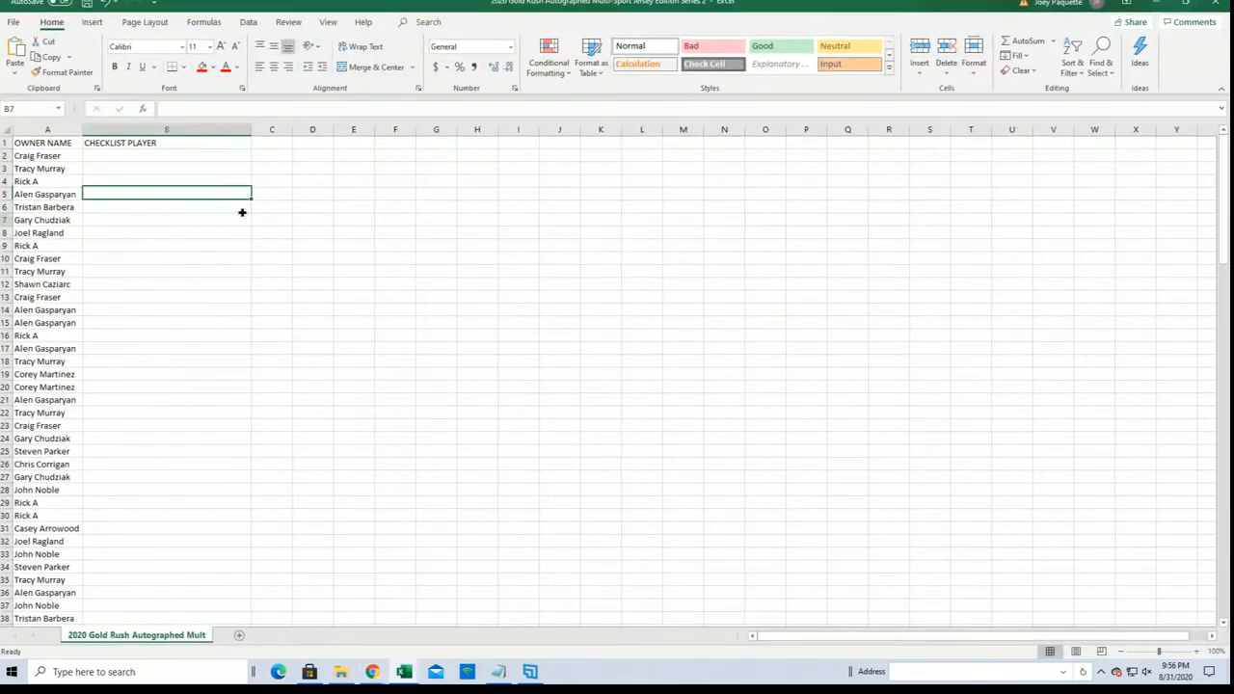
- Paste the shuffled player names into the CHECKLIST PLAYER column from B2 as plain text
right_click(166, 154)
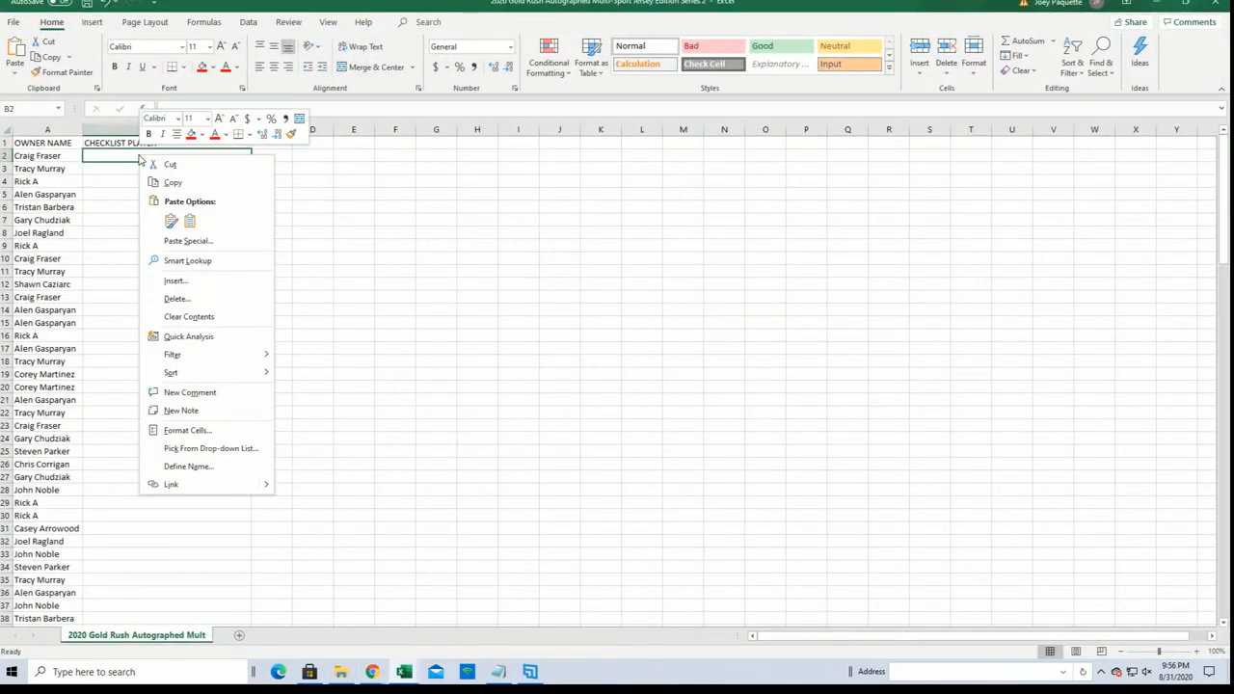
left_click(189, 239)
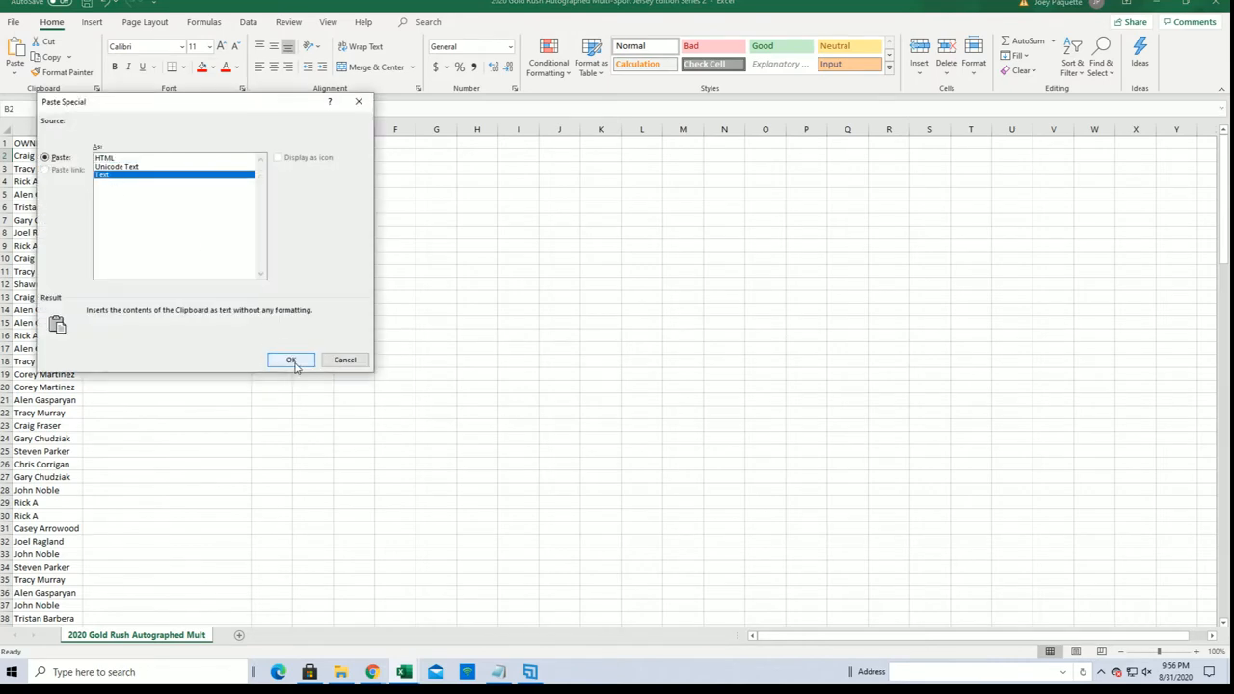
left_click(292, 361)
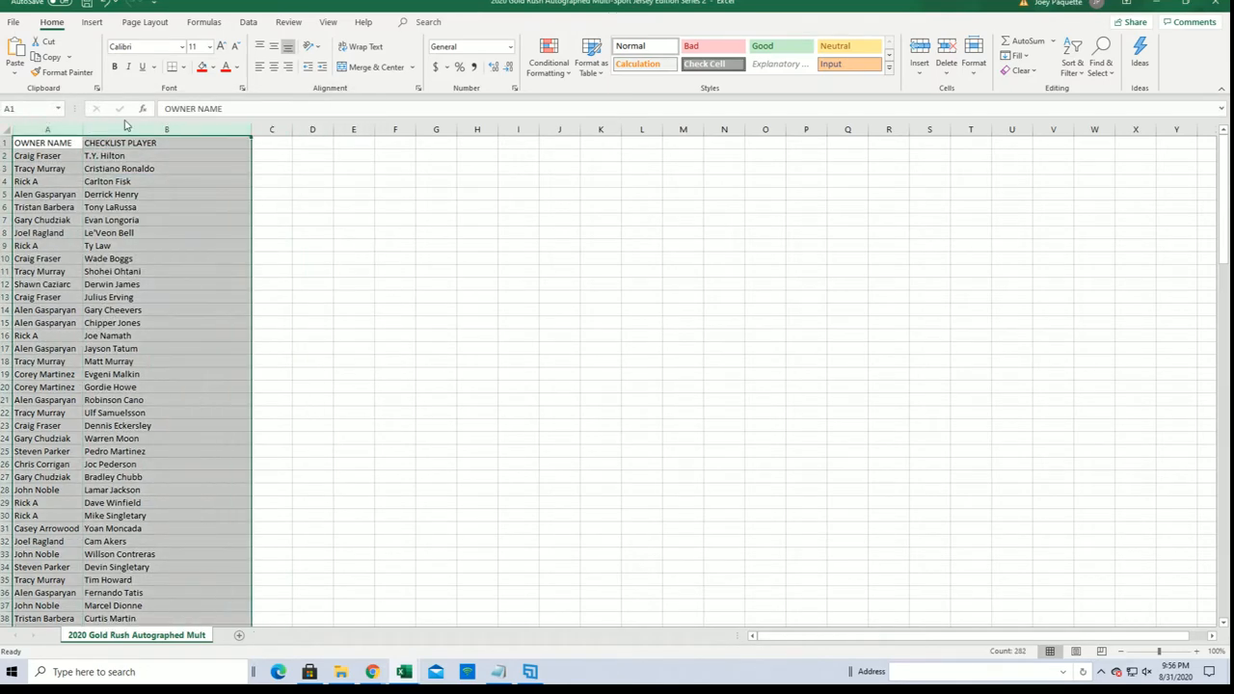
- Apply All Borders to every cell of columns A and B
left_click(181, 66)
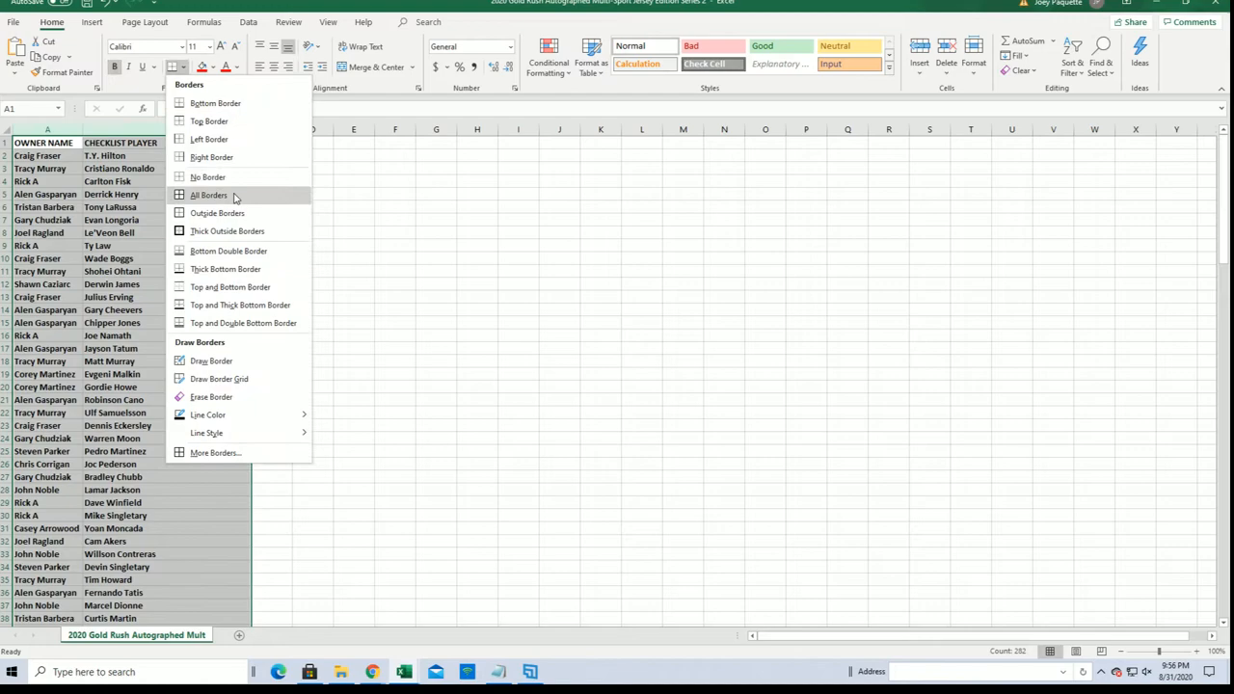
left_click(208, 195)
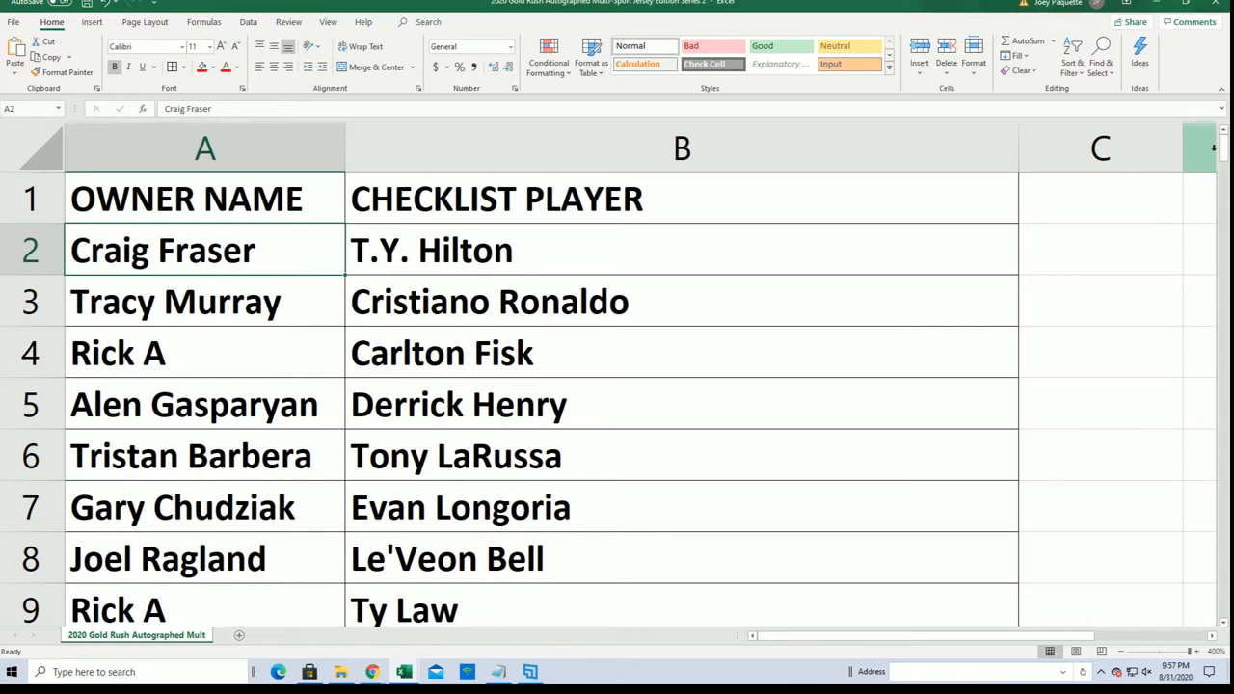
- Scroll down through the owner-player pairings row by row to the end of the list around row 139
scroll("down", 3)
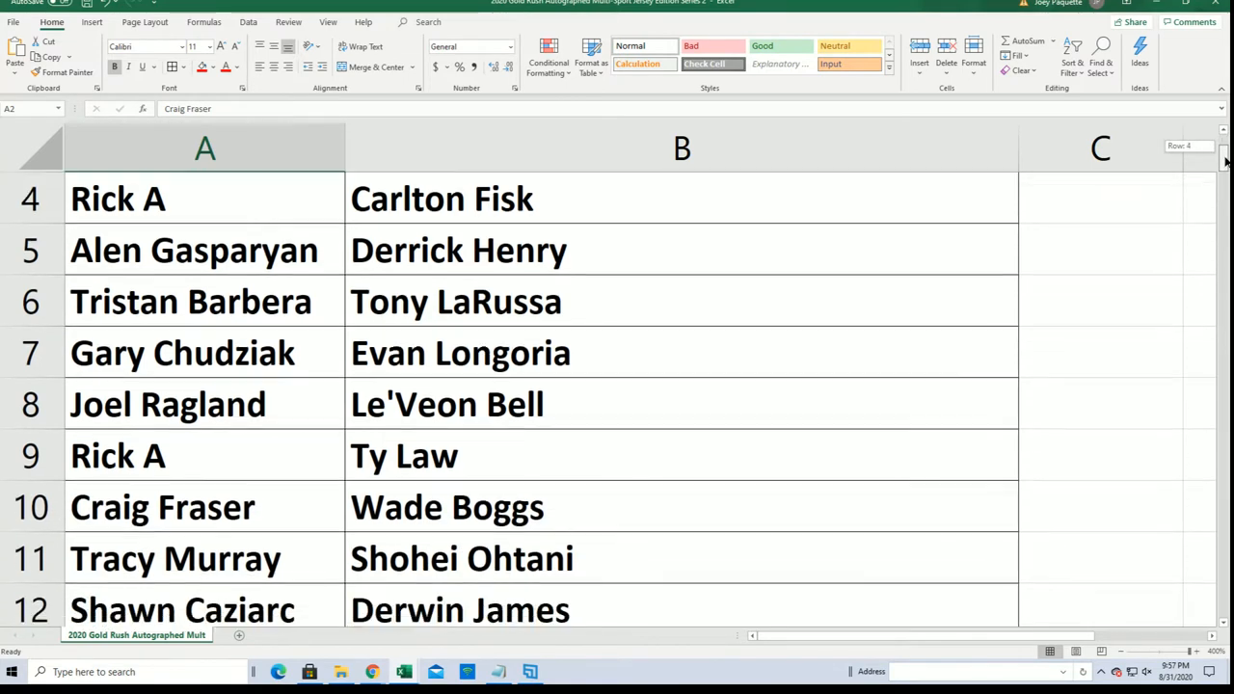
scroll("down", 3)
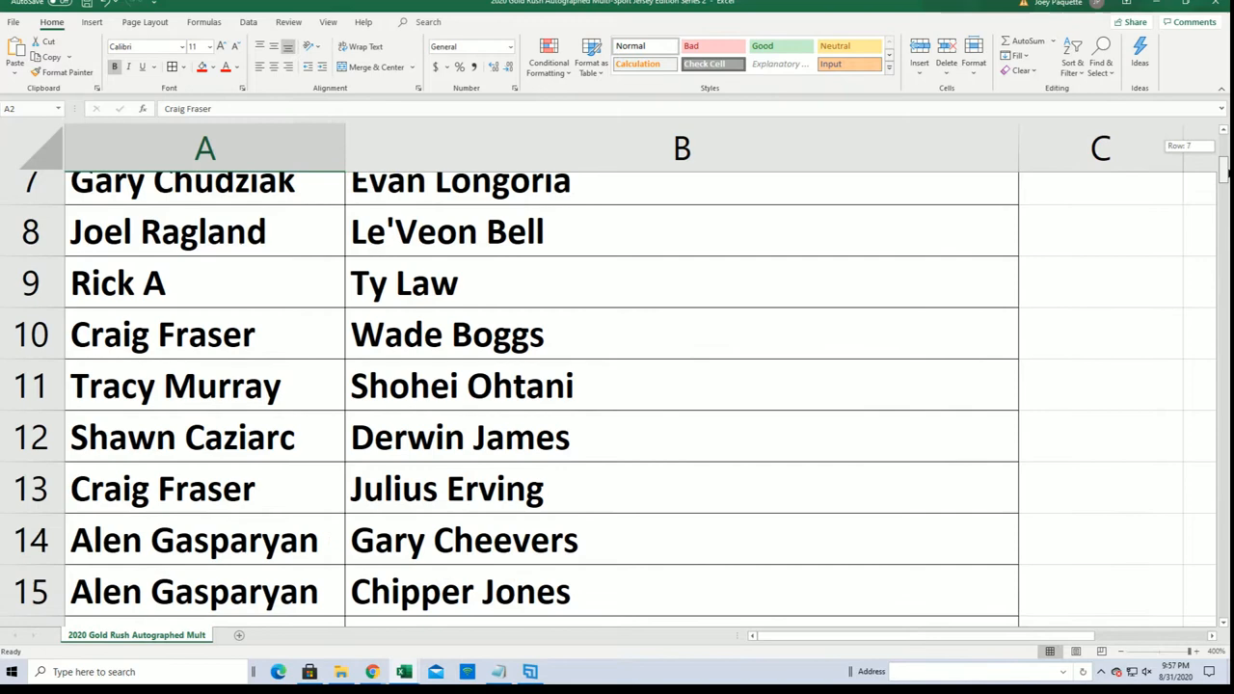
scroll("down", 3)
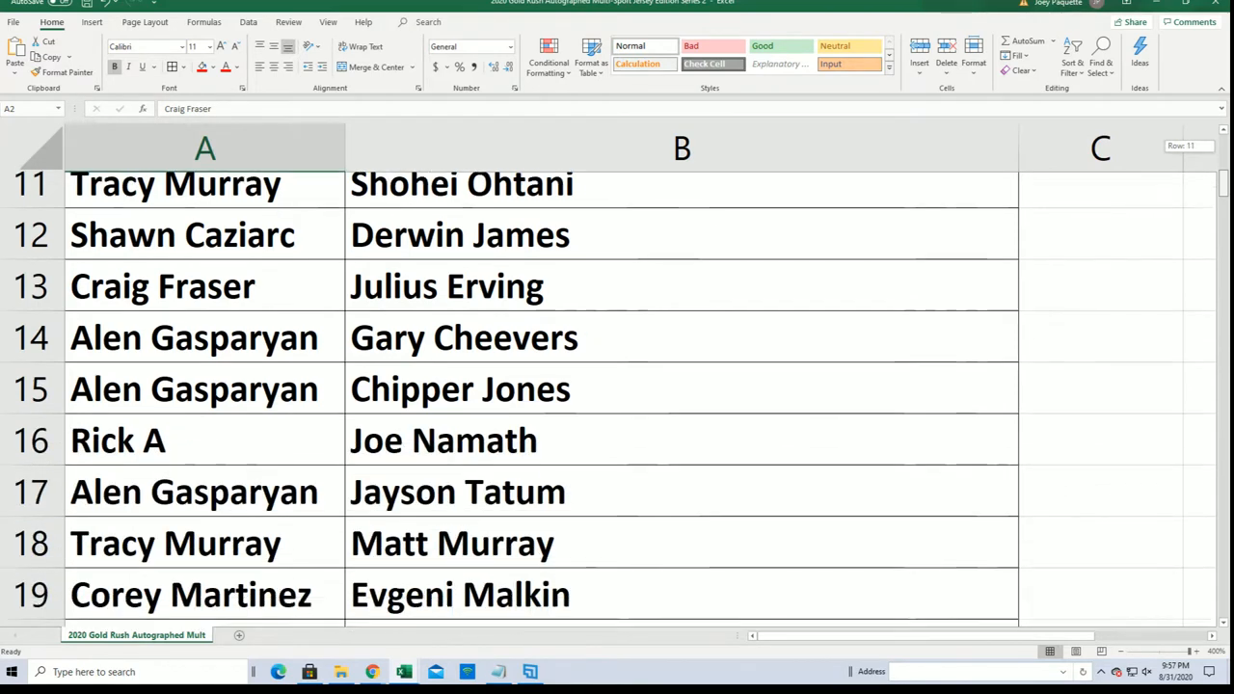
scroll("down", 3)
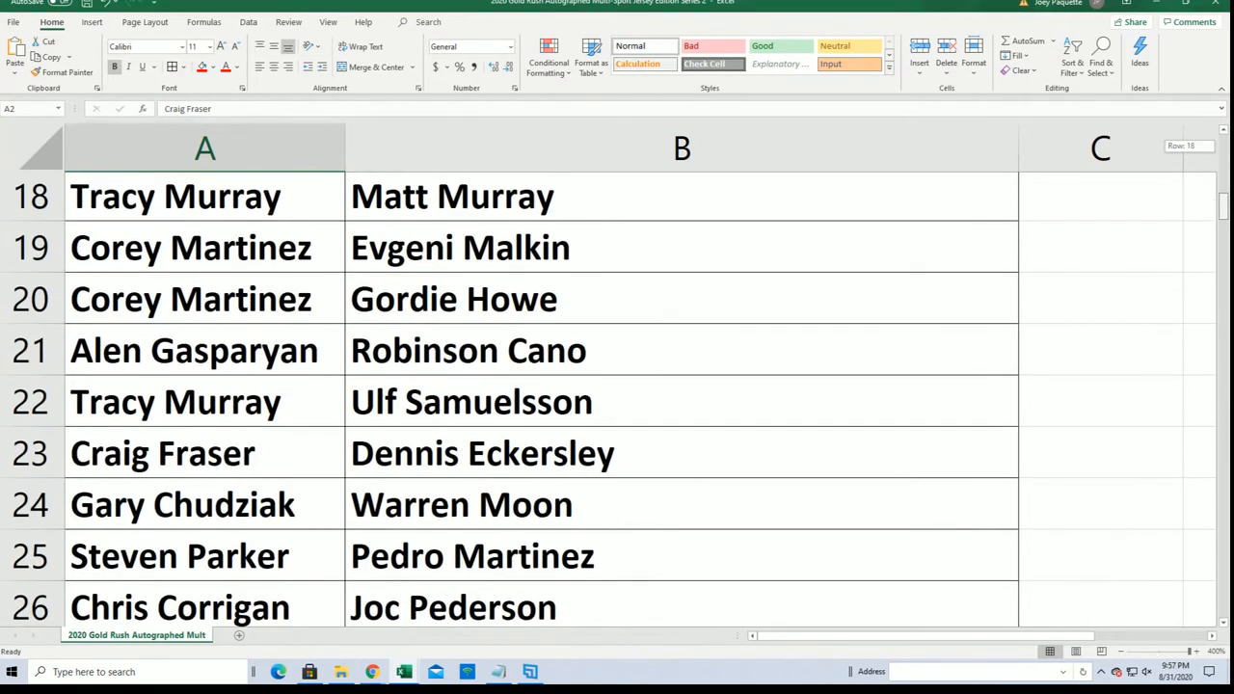
scroll("down", 3)
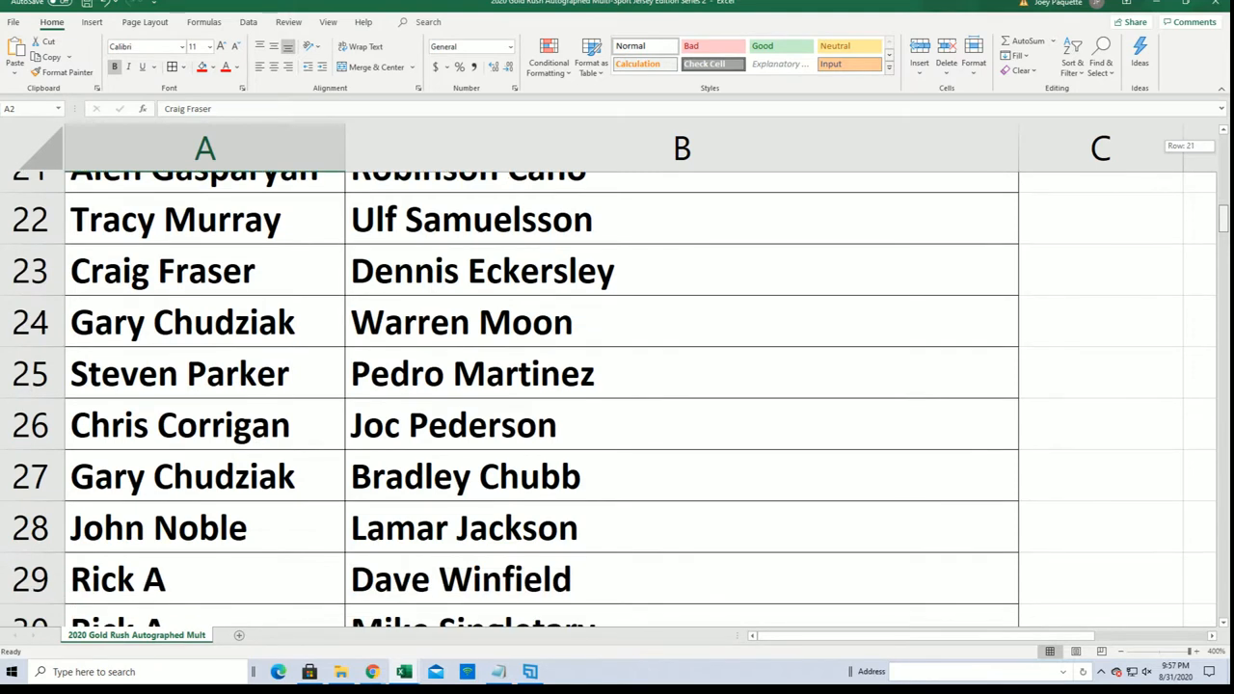
scroll("down", 3)
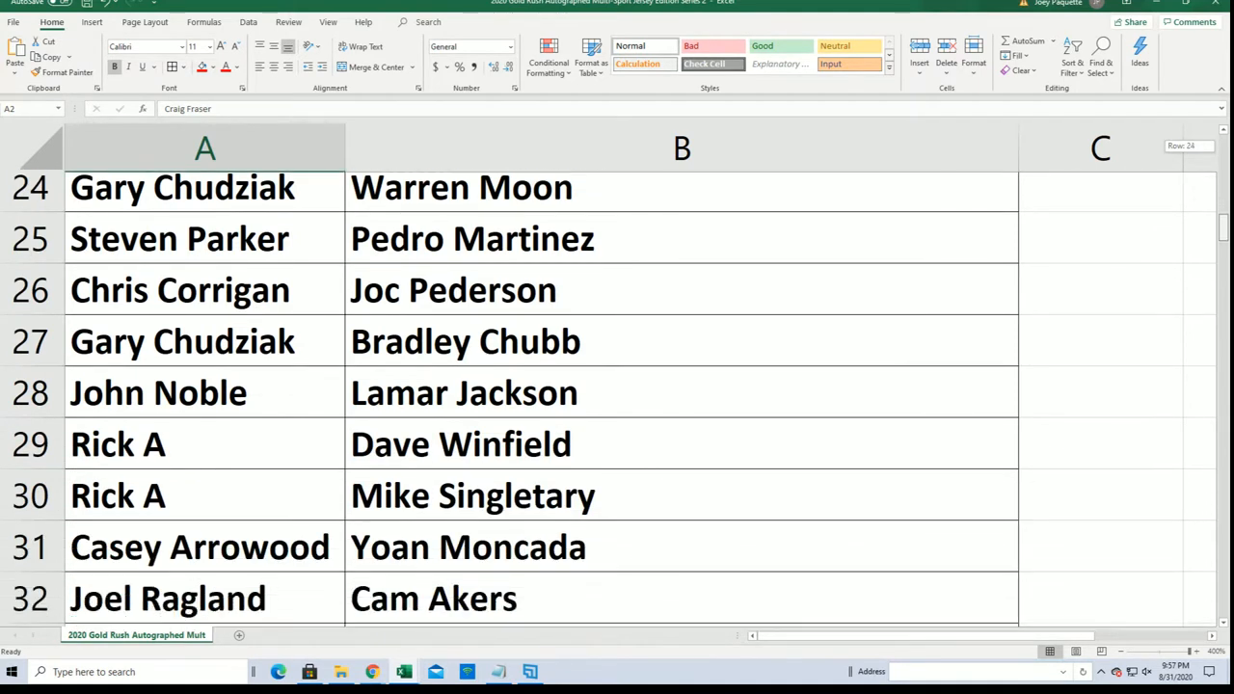
scroll("down", 3)
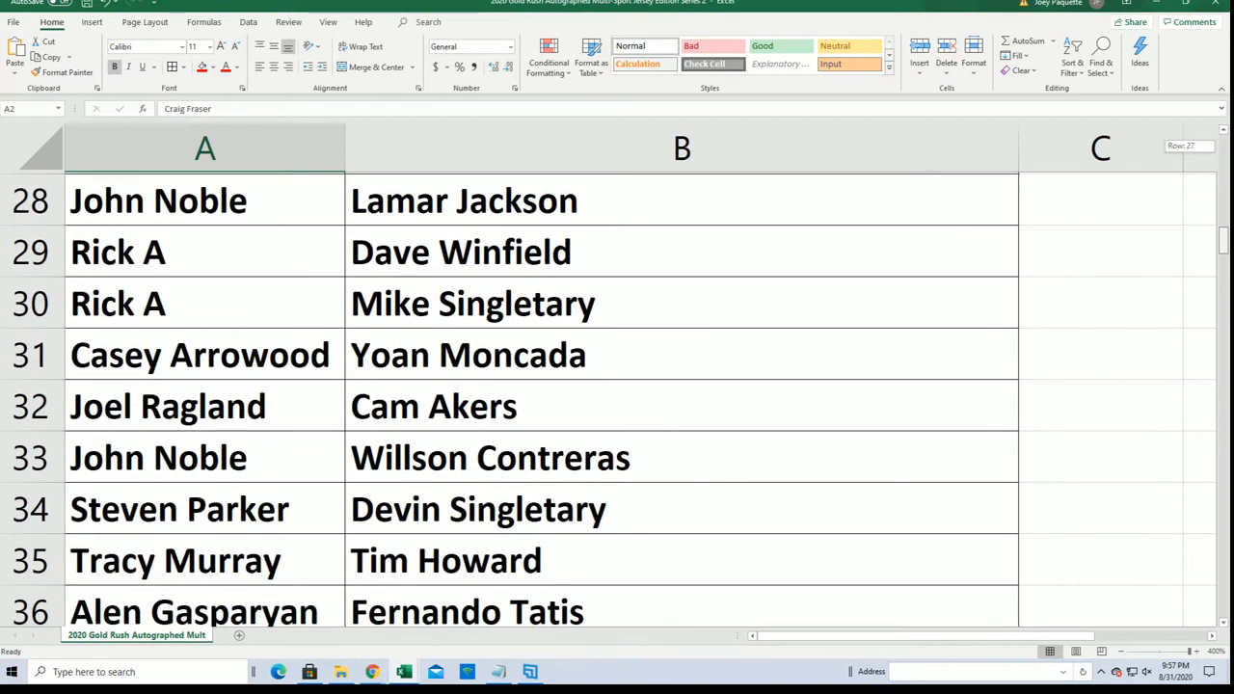
scroll("down", 3)
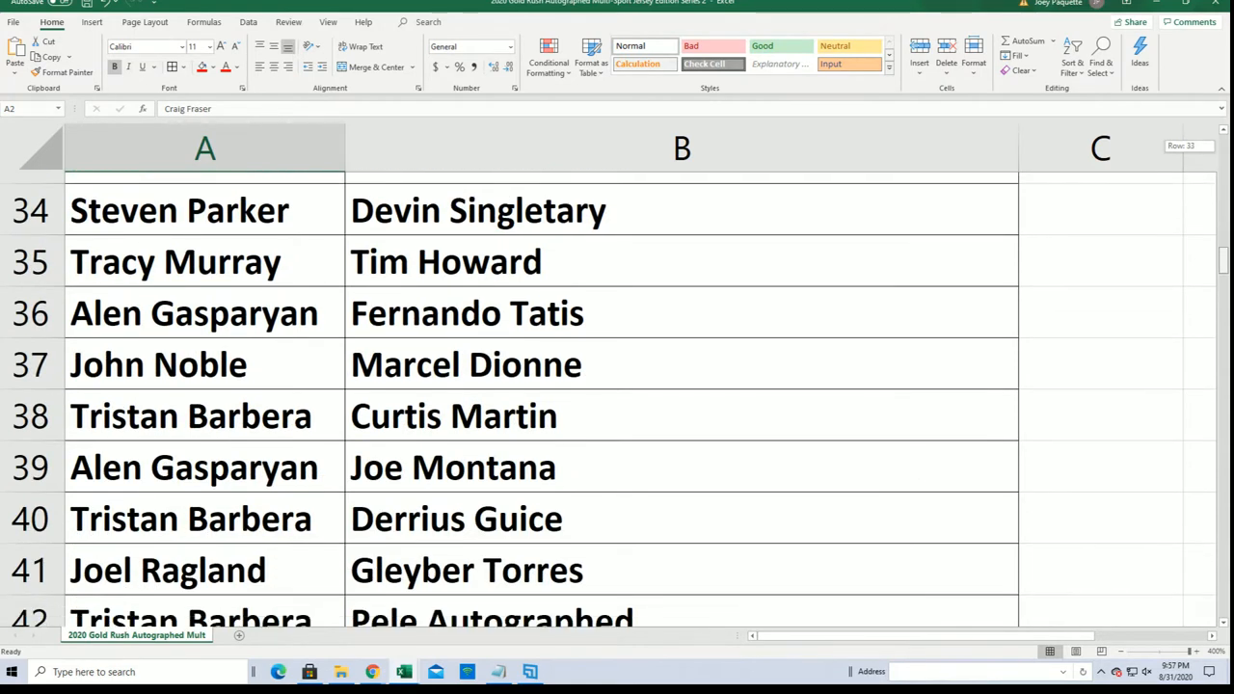
scroll("down", 3)
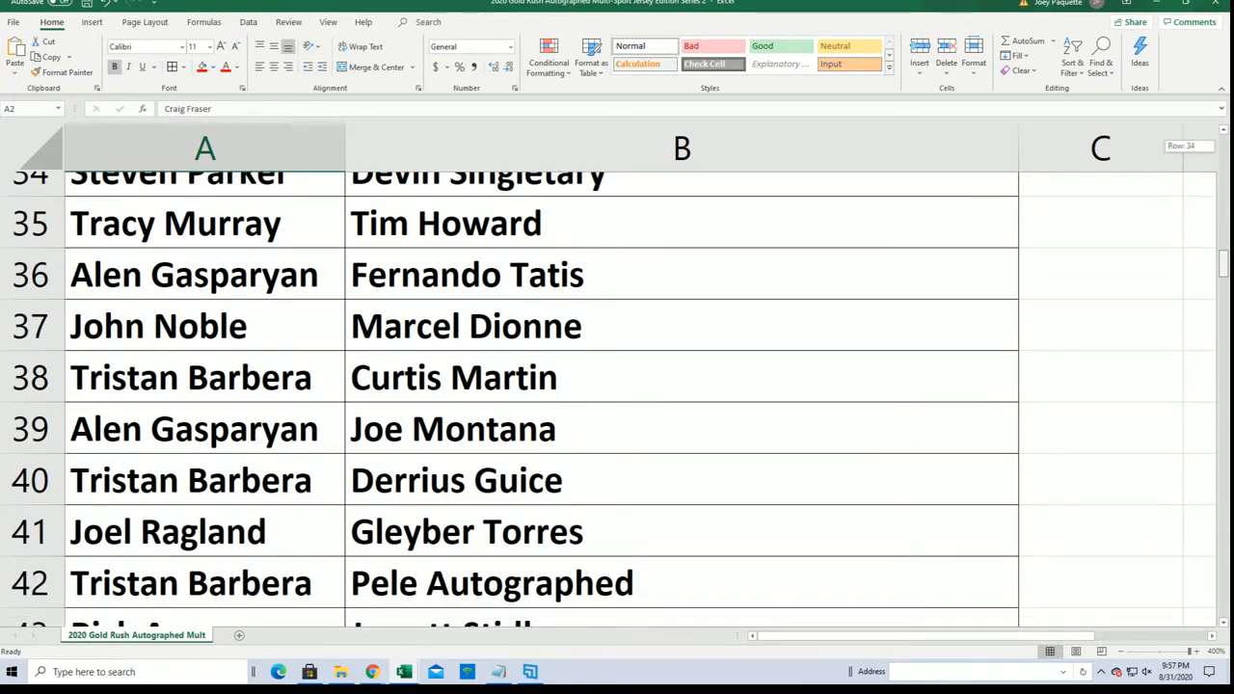
scroll("down", 3)
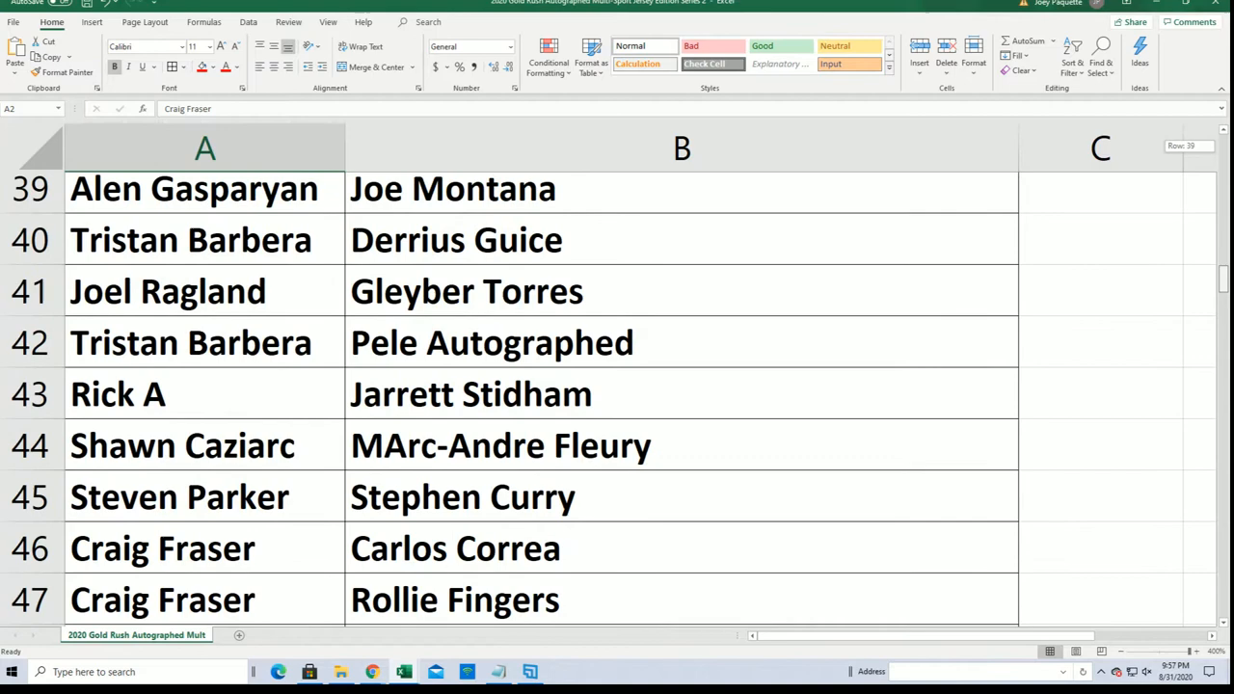
scroll("down", 3)
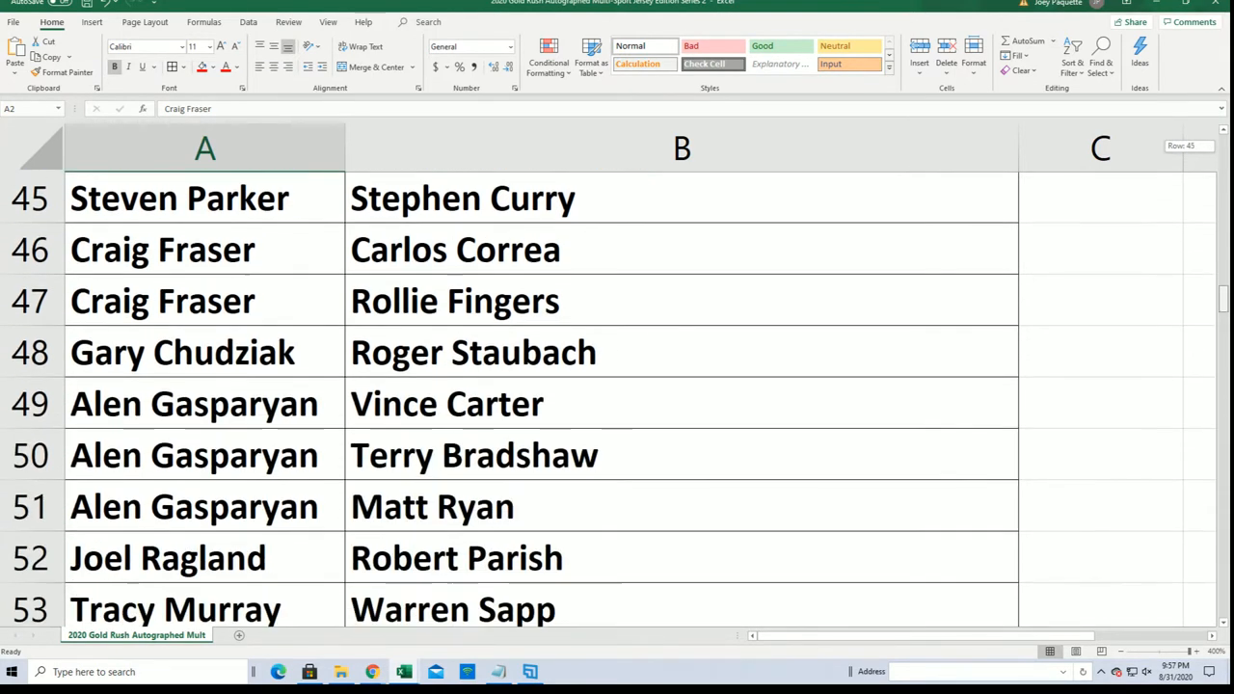
scroll("down", 3)
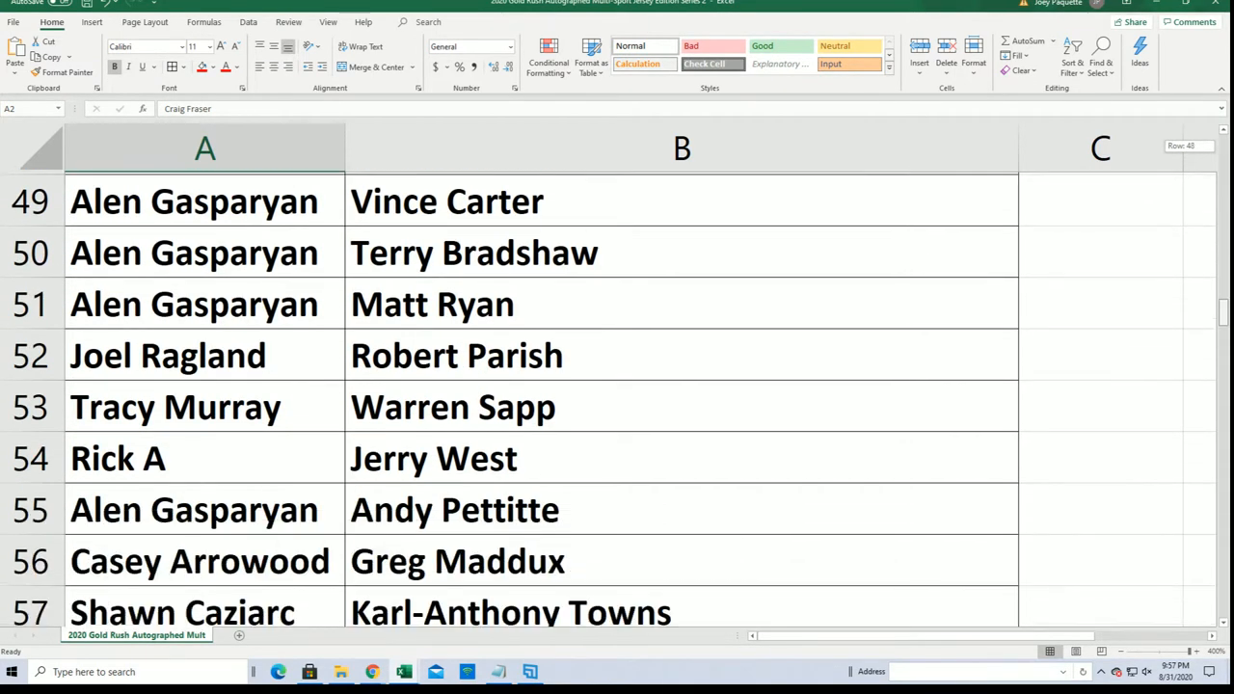
scroll("down", 3)
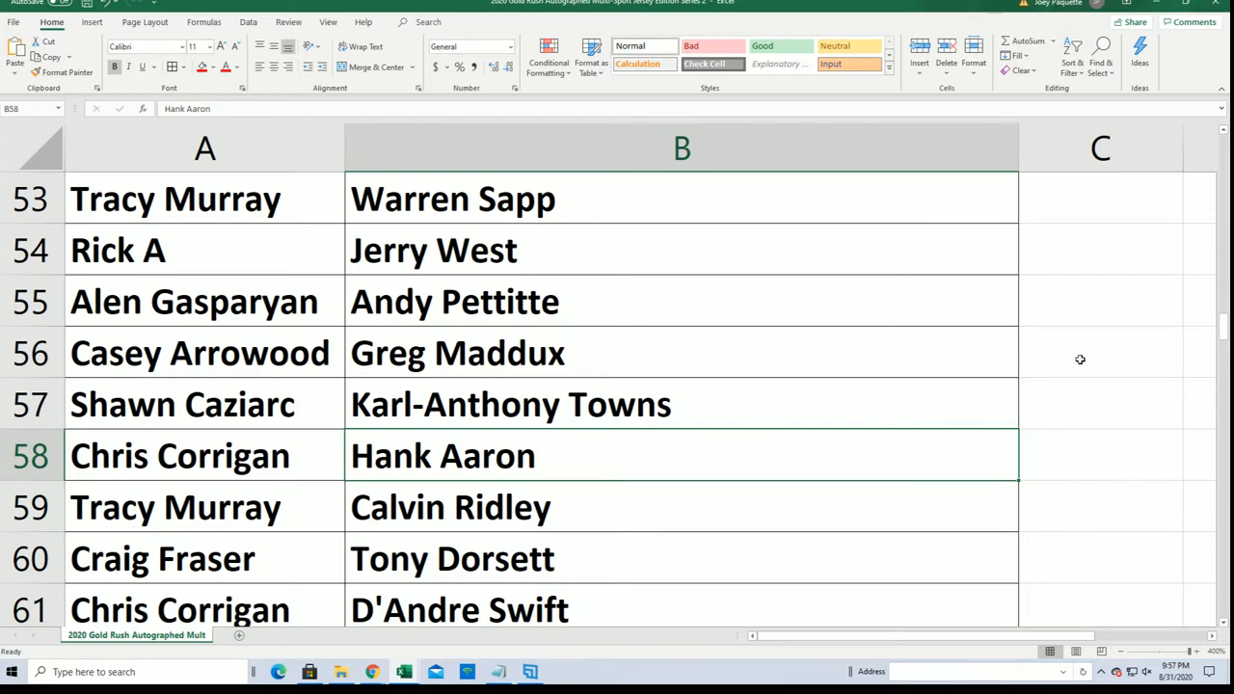
scroll("down", 3)
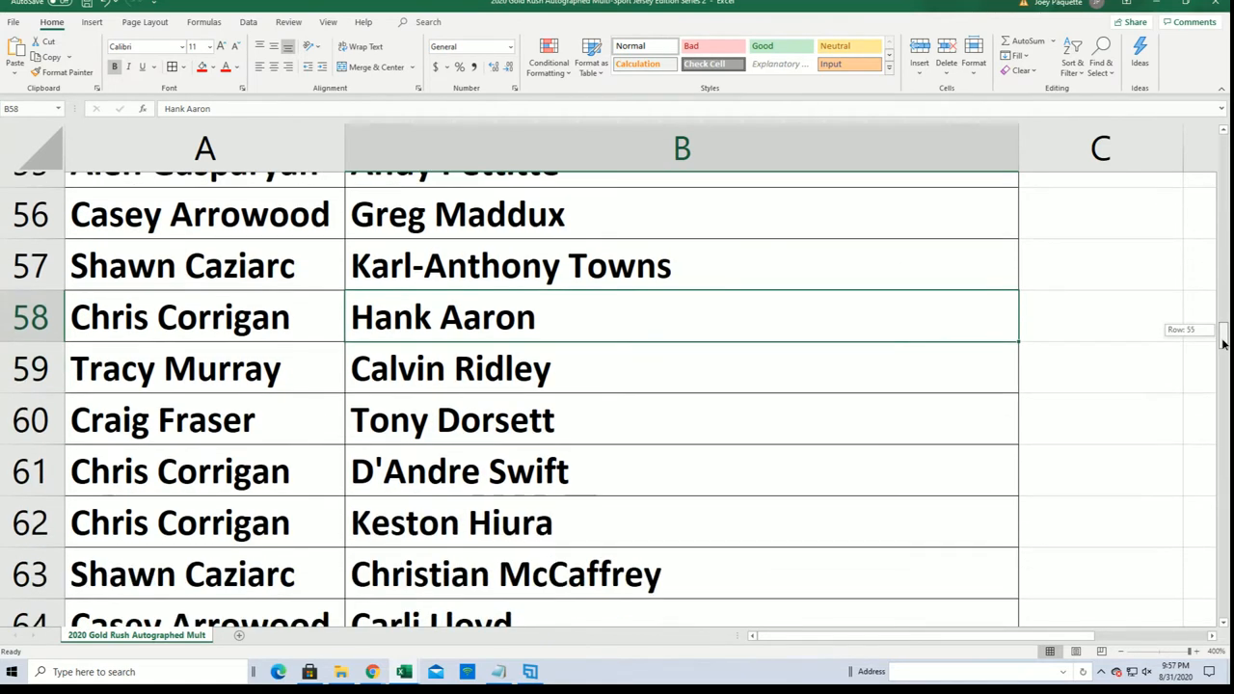
scroll("down", 3)
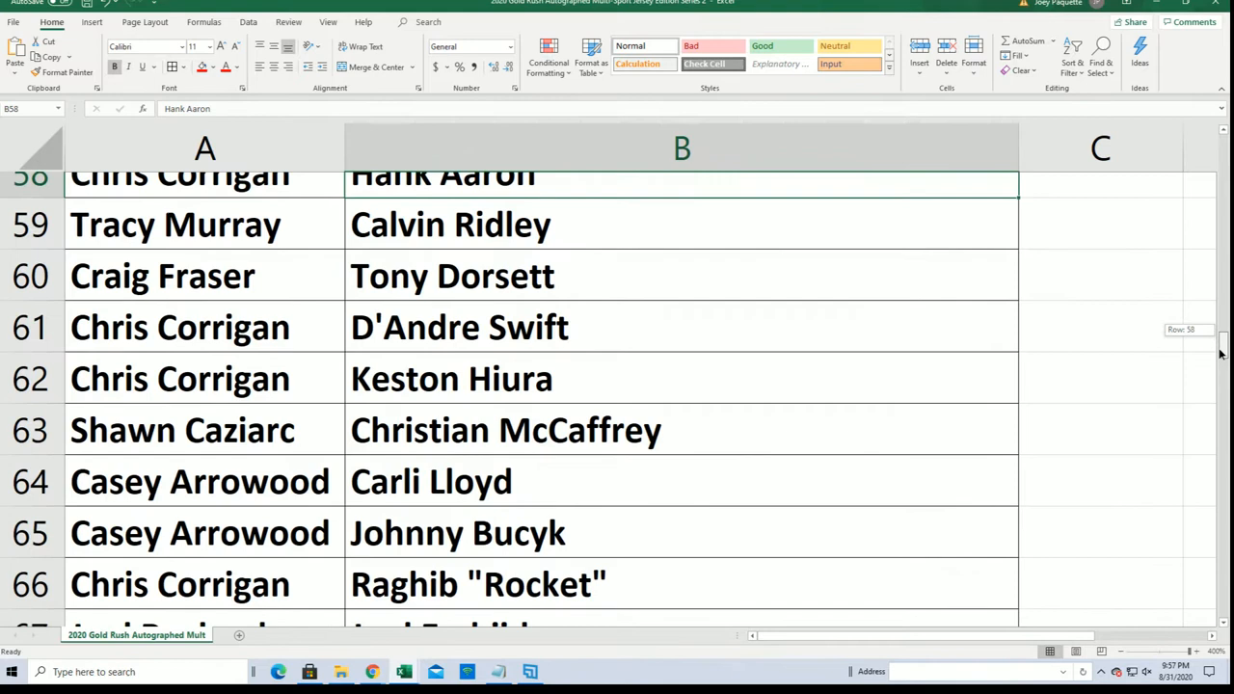
scroll("down", 3)
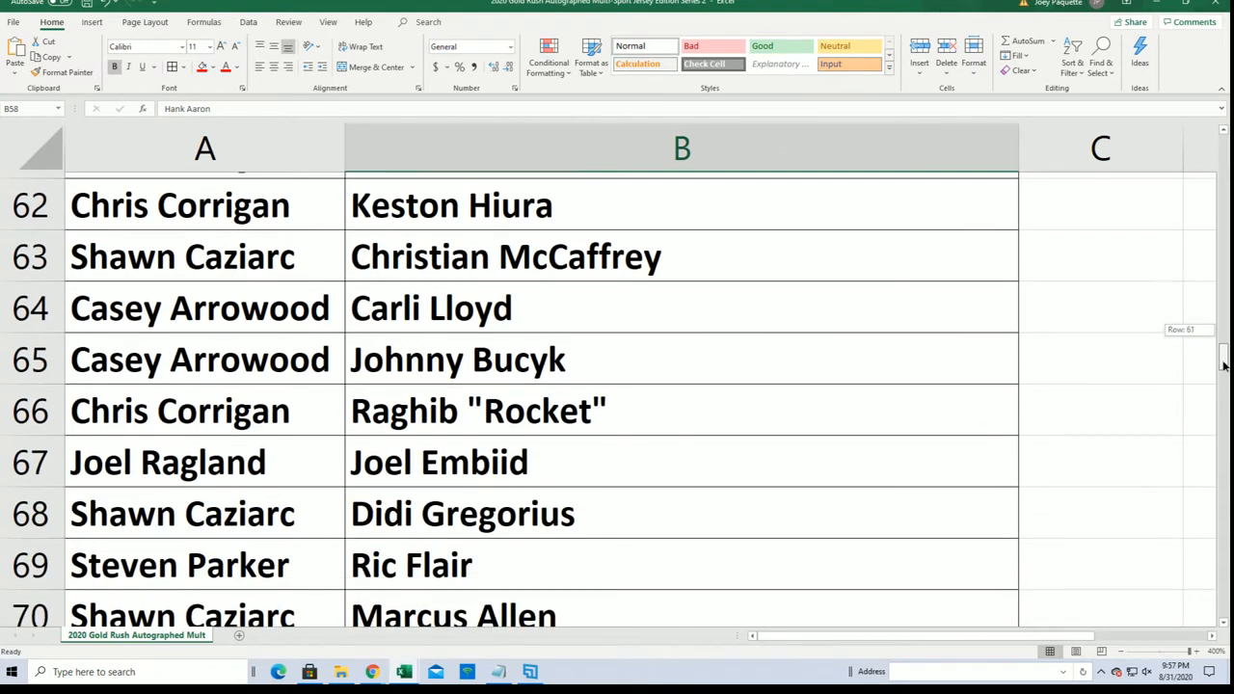
scroll("down", 3)
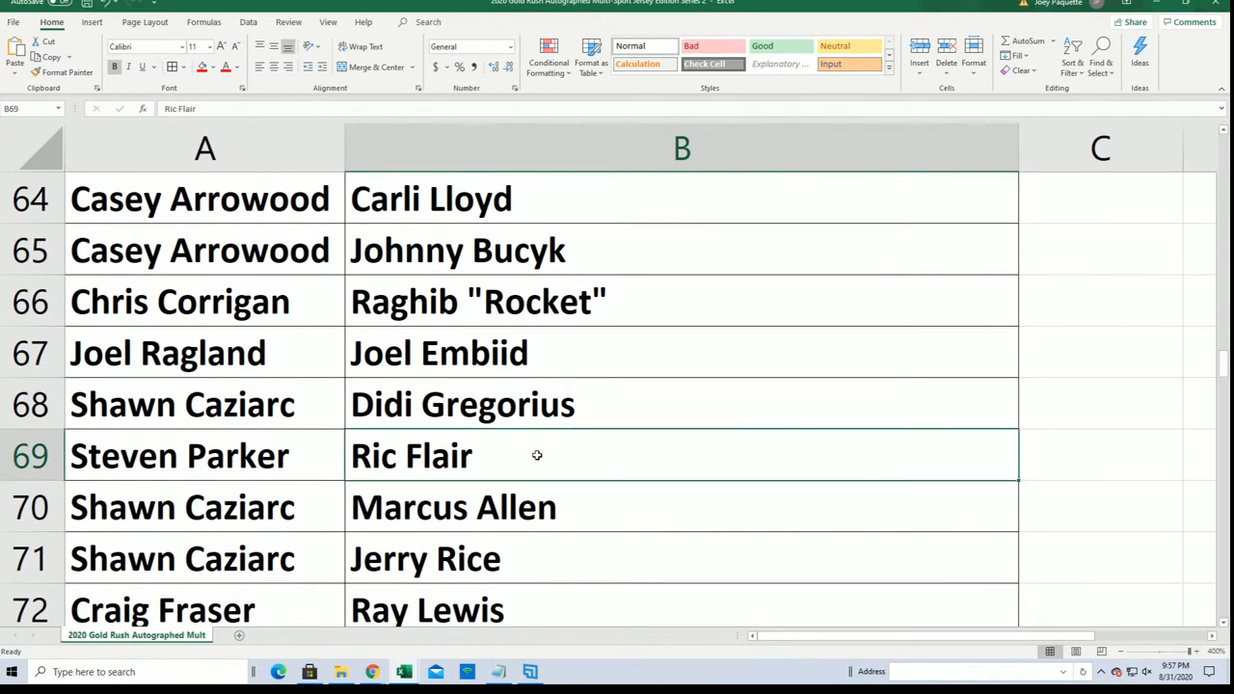
scroll("down", 3)
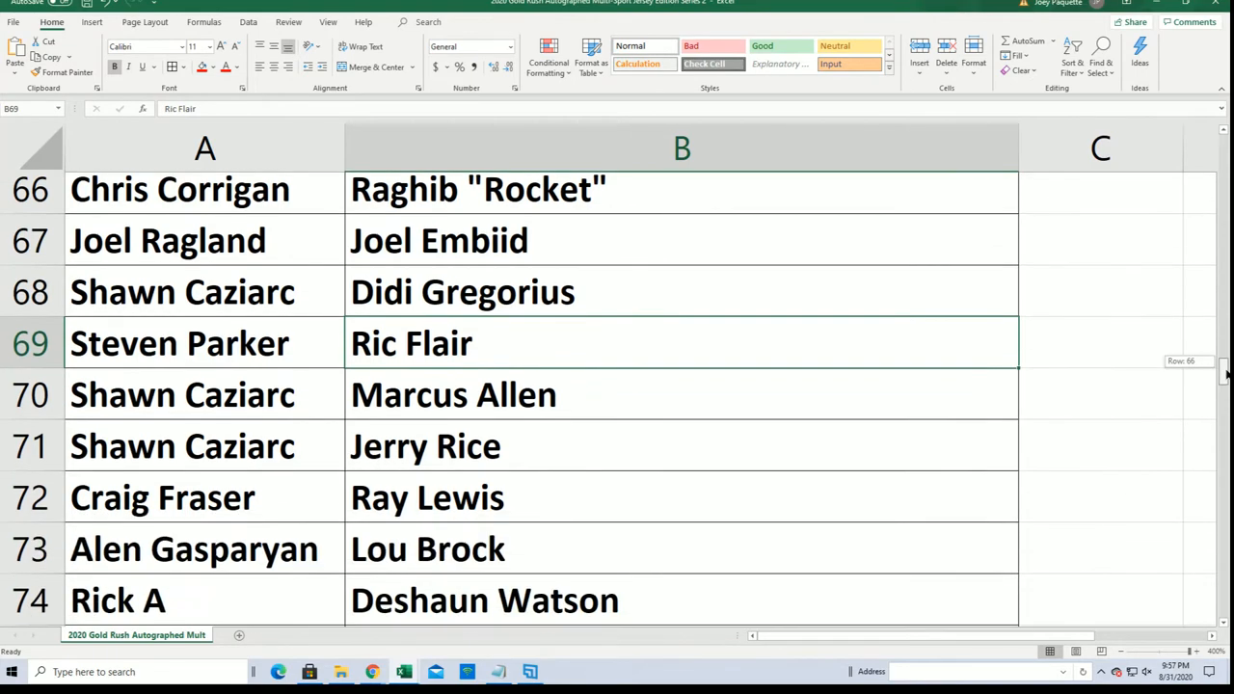
scroll("down", 3)
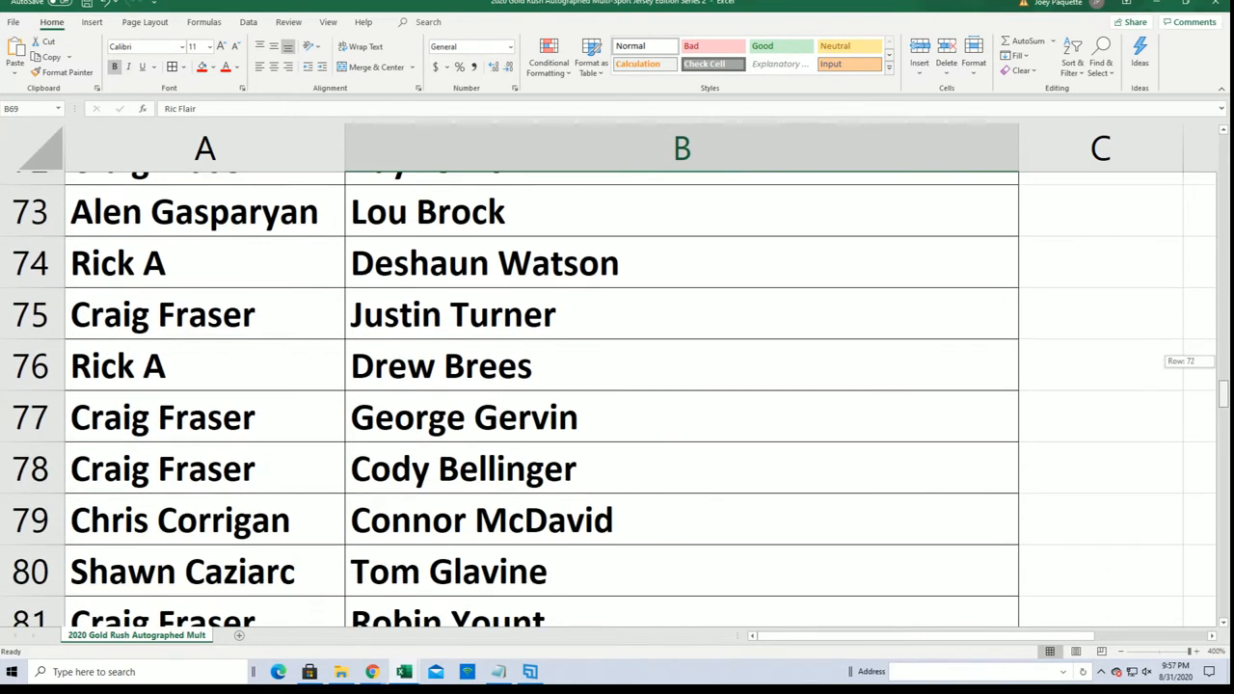
scroll("down", 3)
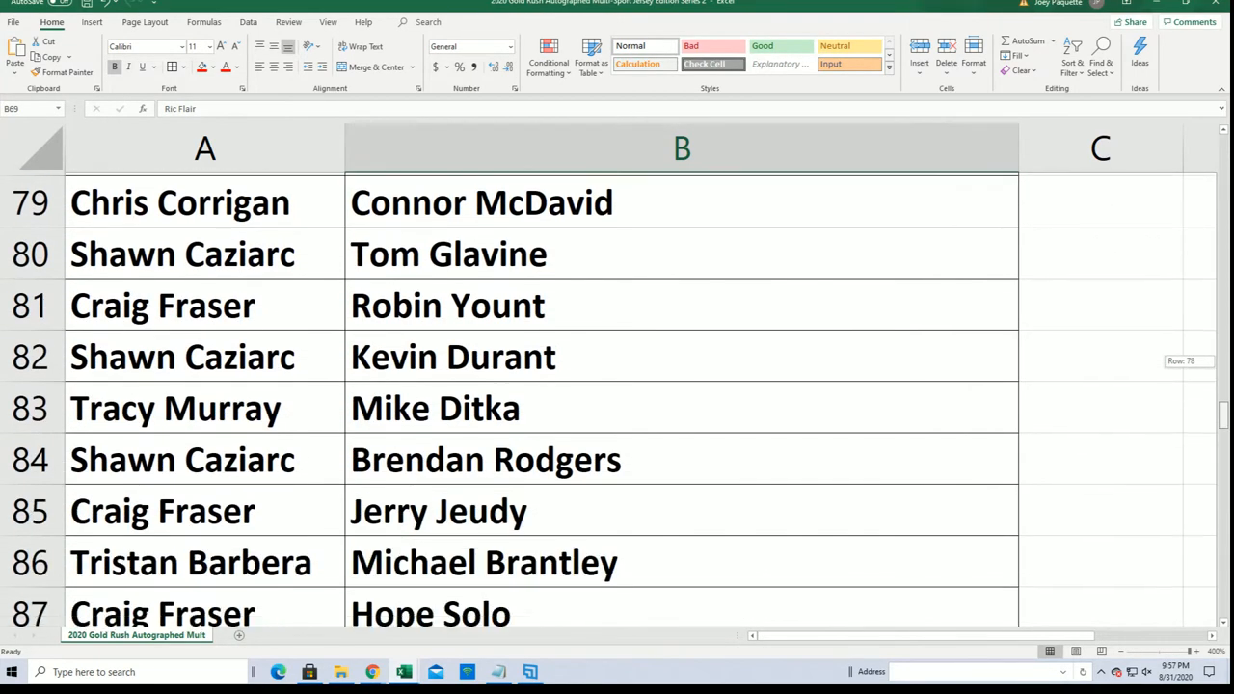
scroll("down", 3)
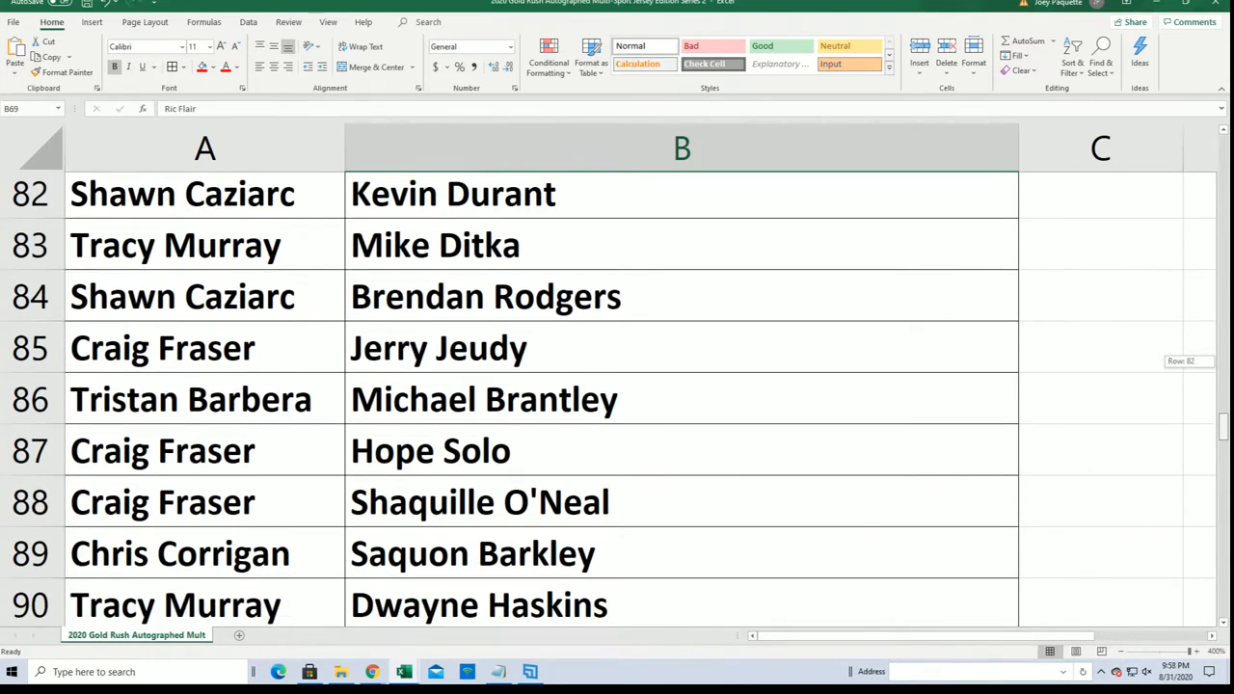
scroll("down", 3)
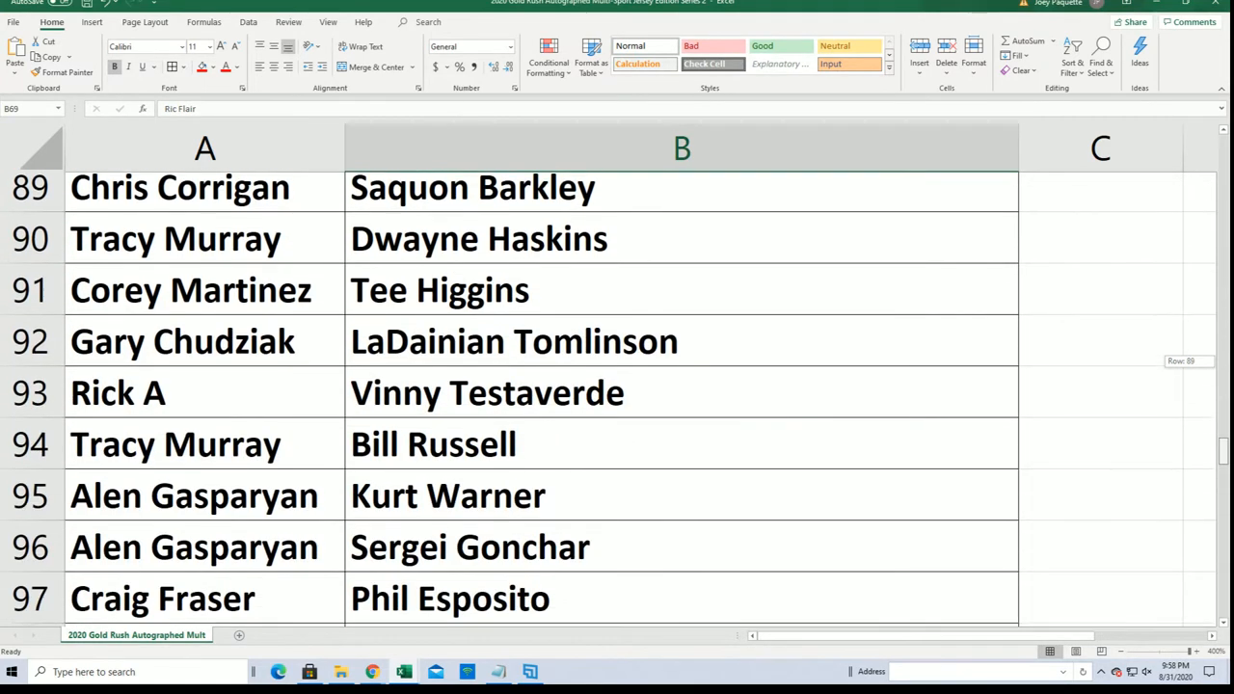
scroll("down", 3)
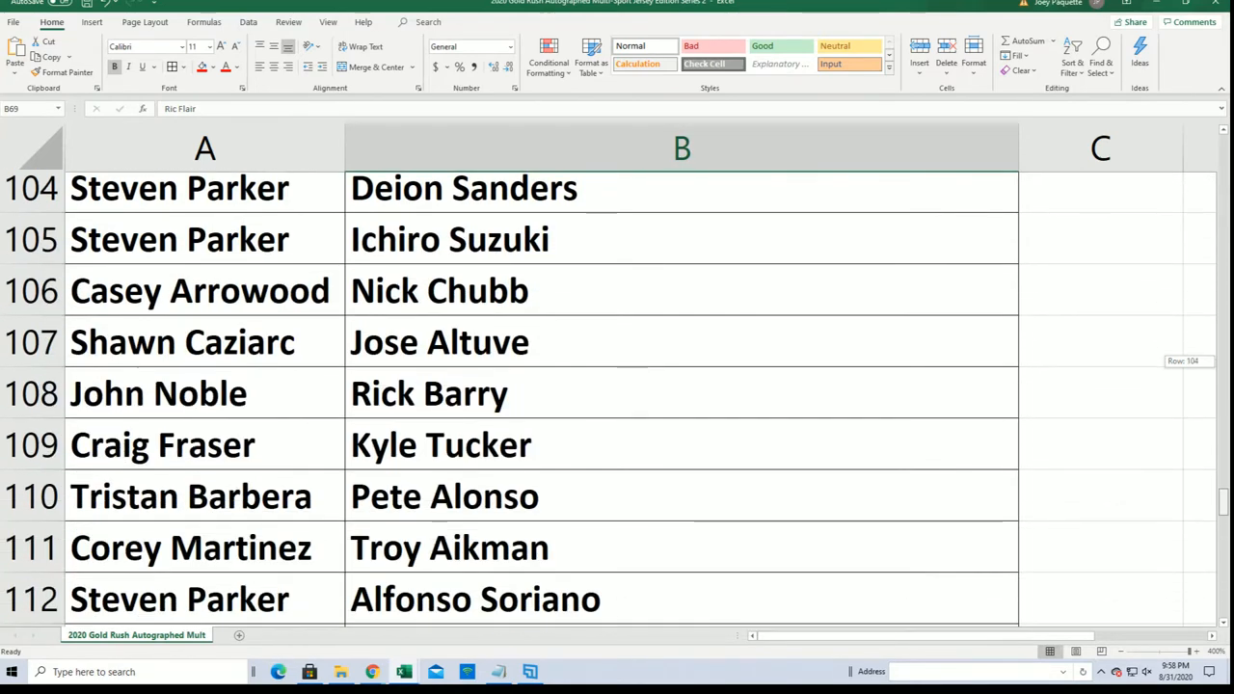
scroll("down", 3)
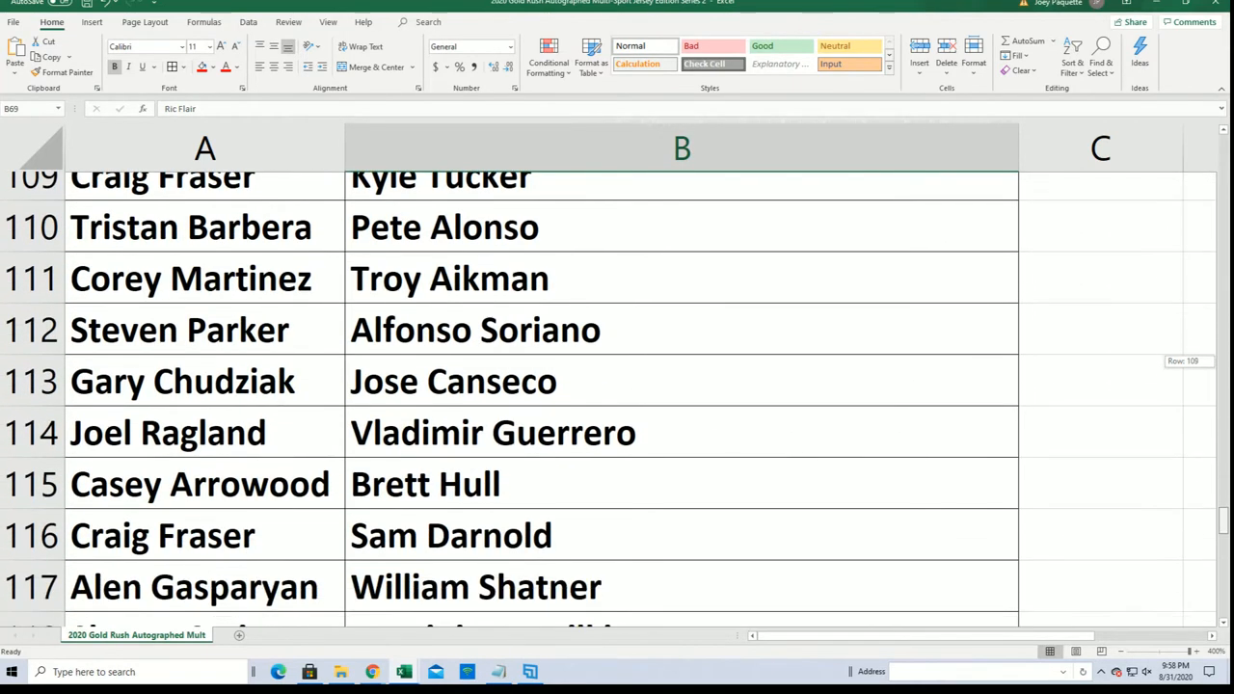
scroll("down", 3)
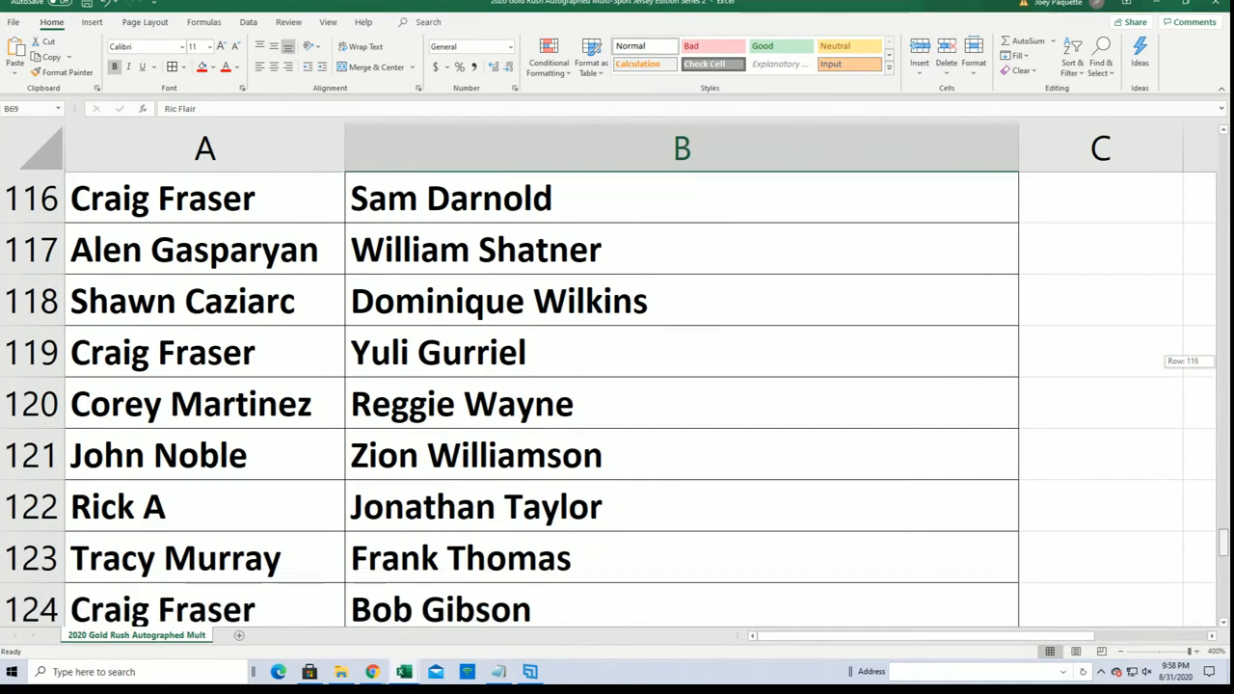
scroll("down", 3)
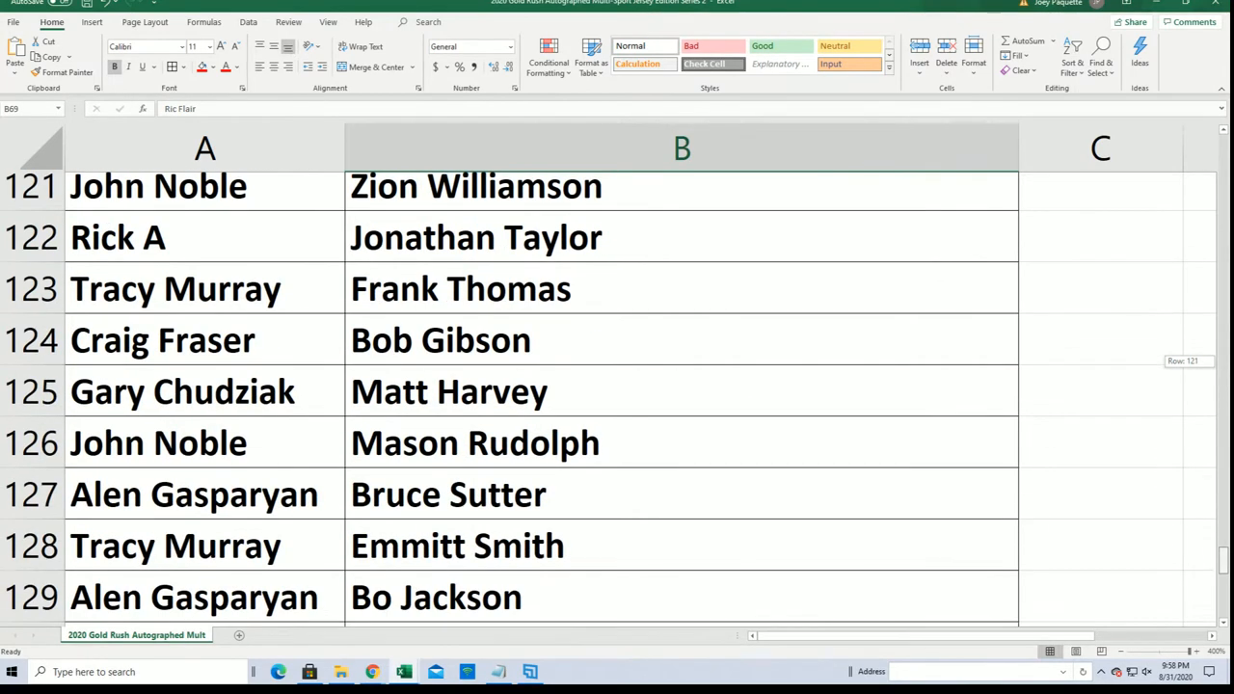
scroll("down", 3)
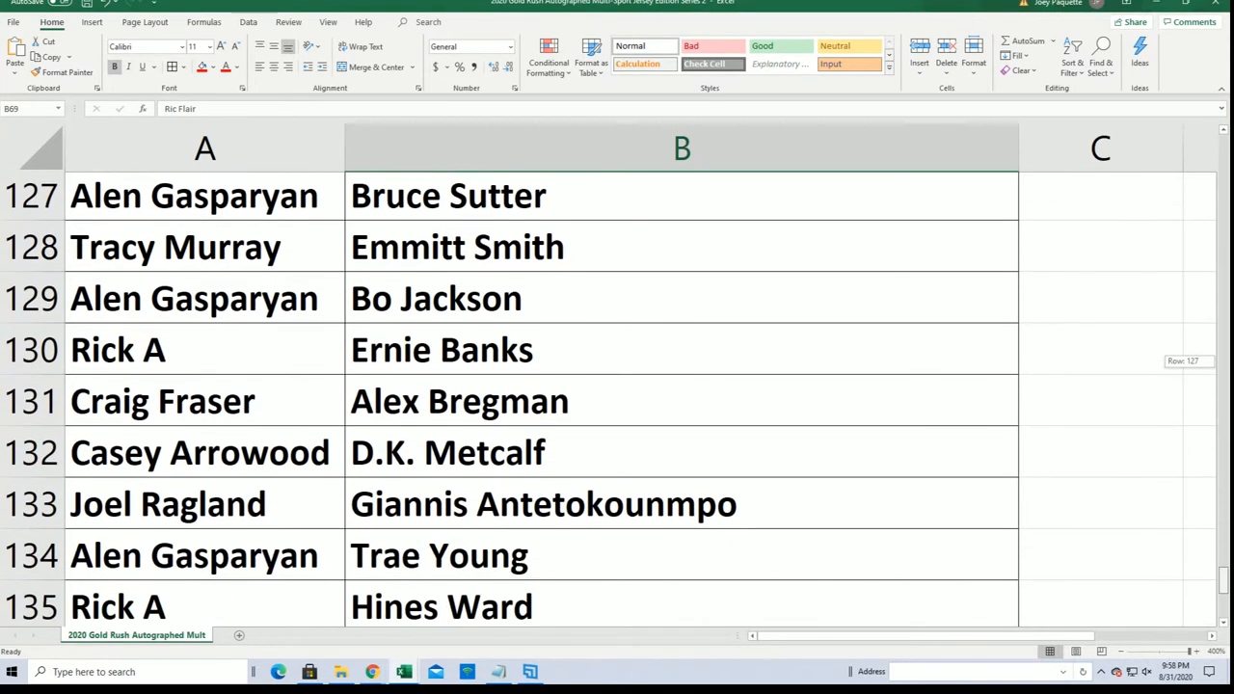
scroll("down", 3)
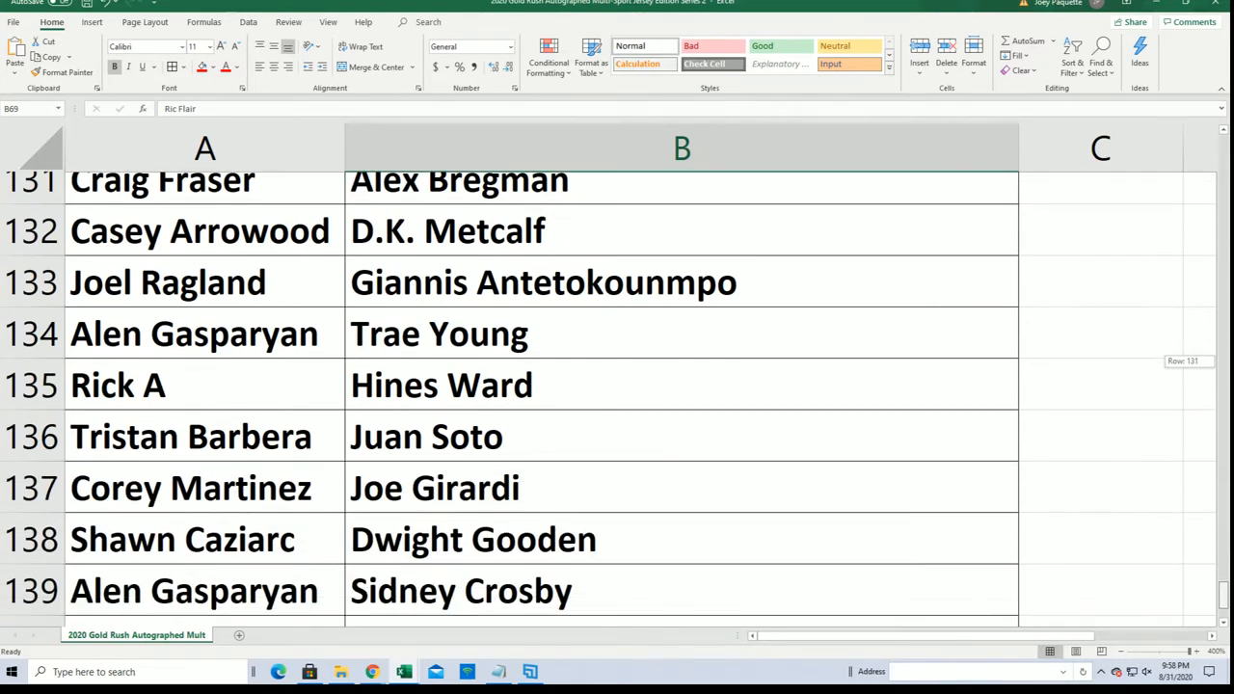
scroll("down", 3)
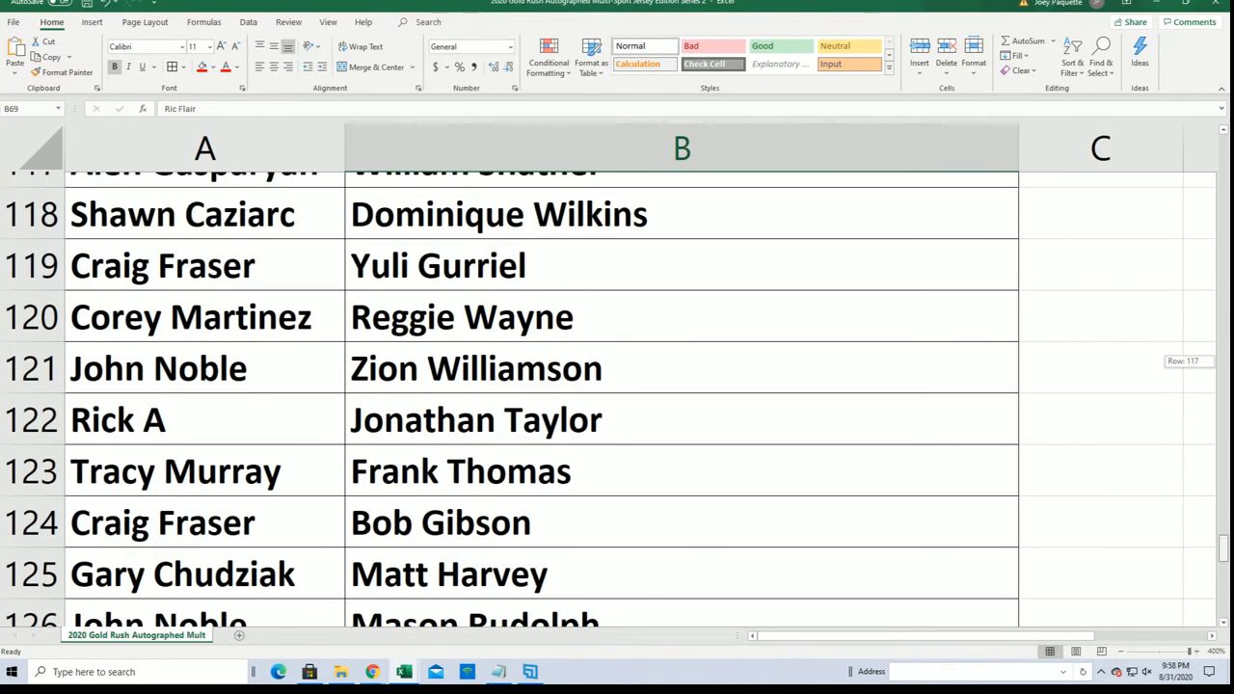
- Scroll back up through the pairings from row 139 to the top rows around row 7
scroll("up", 3)
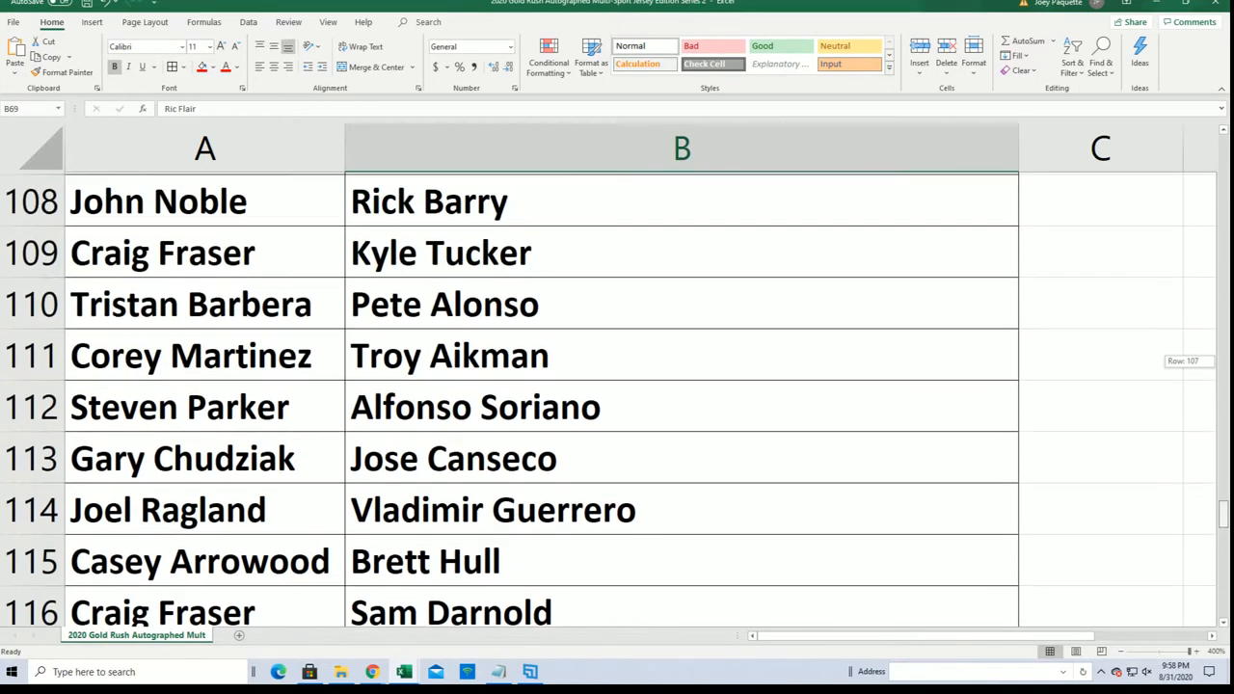
scroll("up", 3)
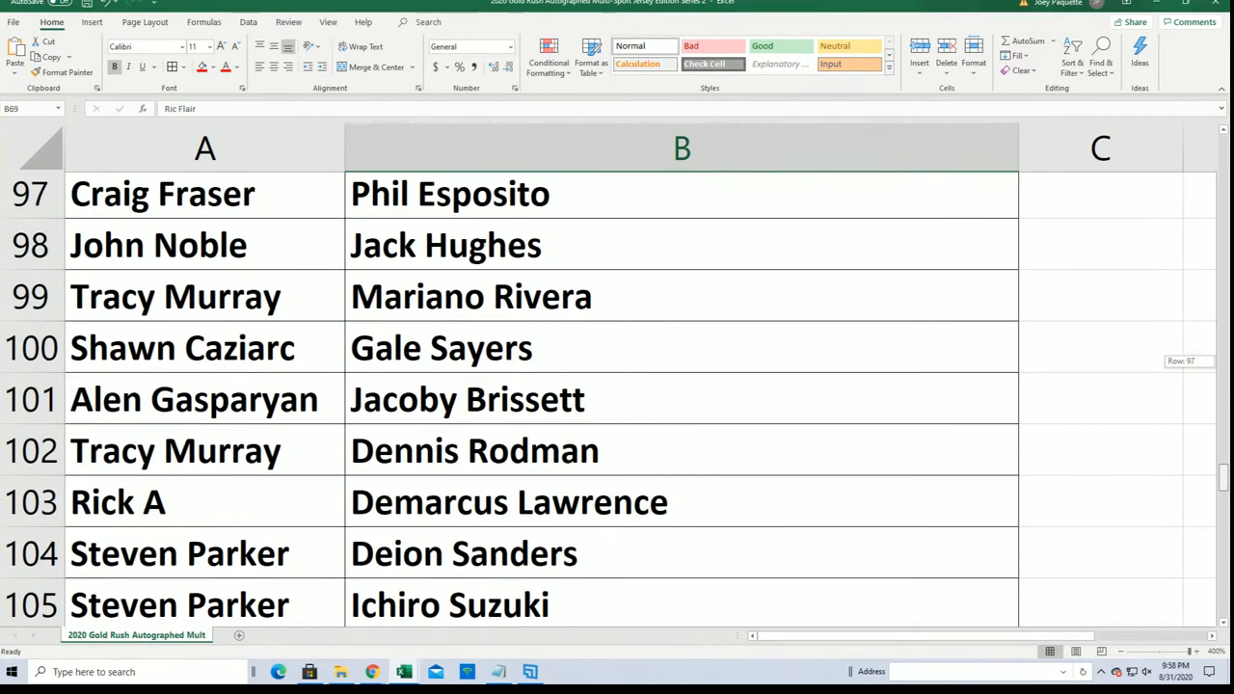
scroll("up", 3)
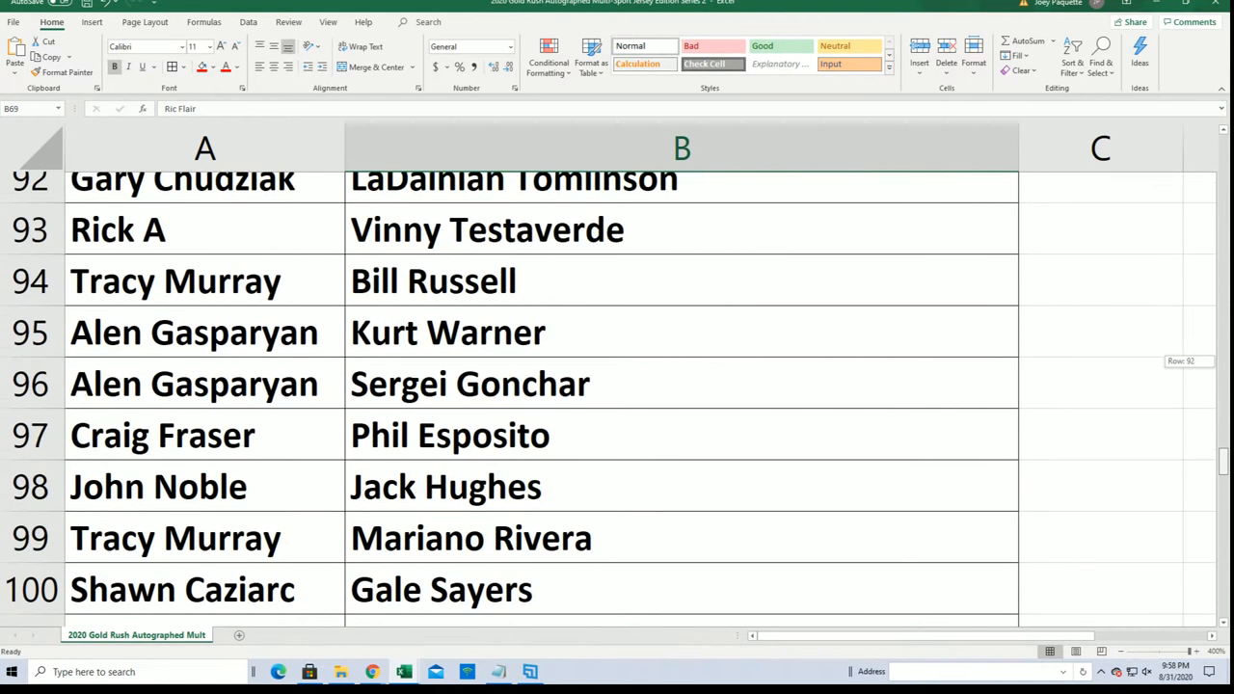
scroll("up", 3)
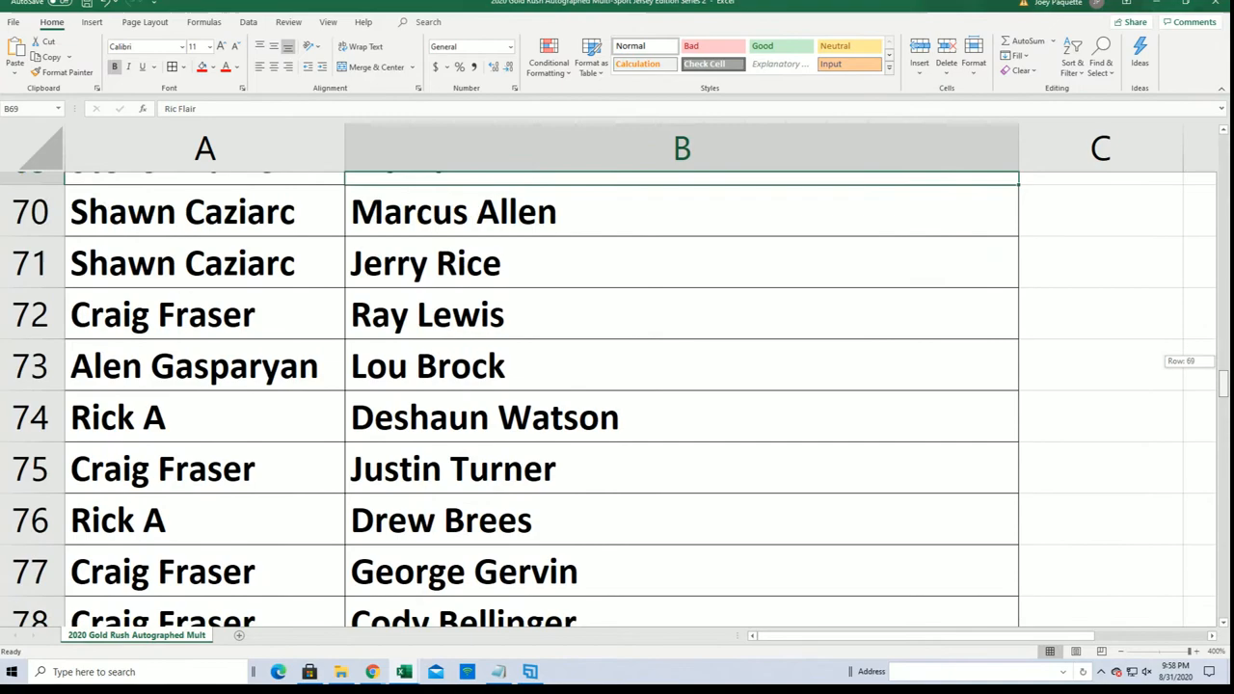
scroll("up", 3)
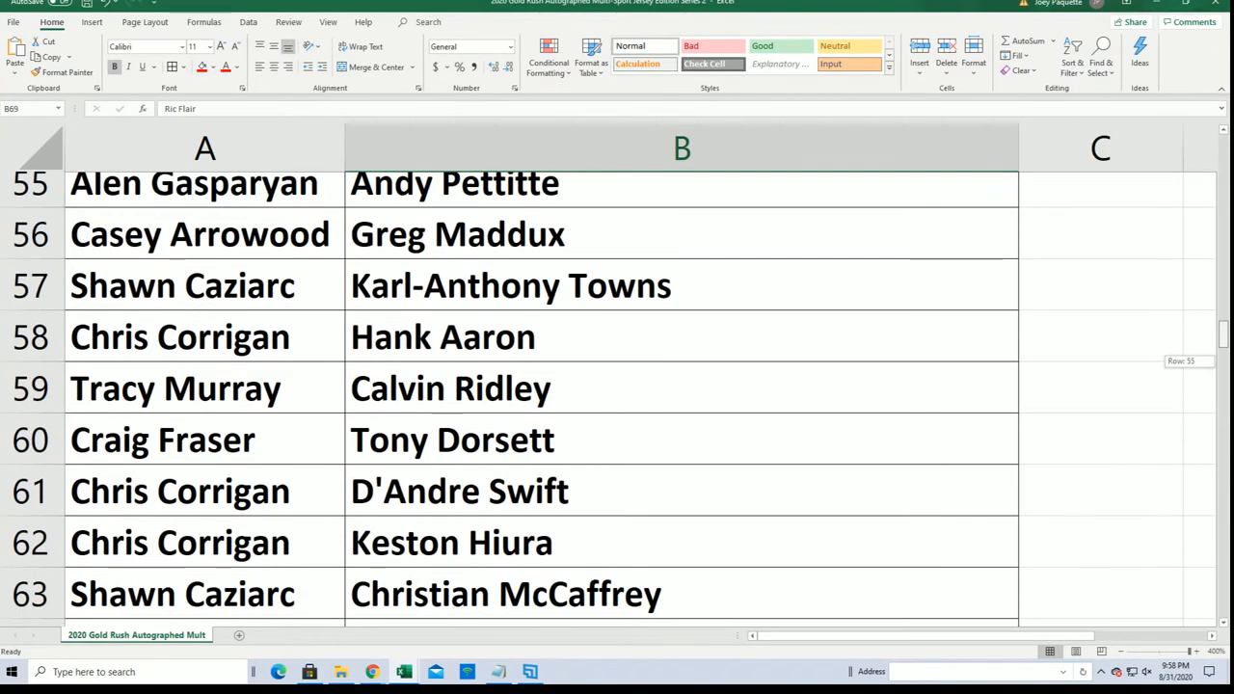
scroll("up", 3)
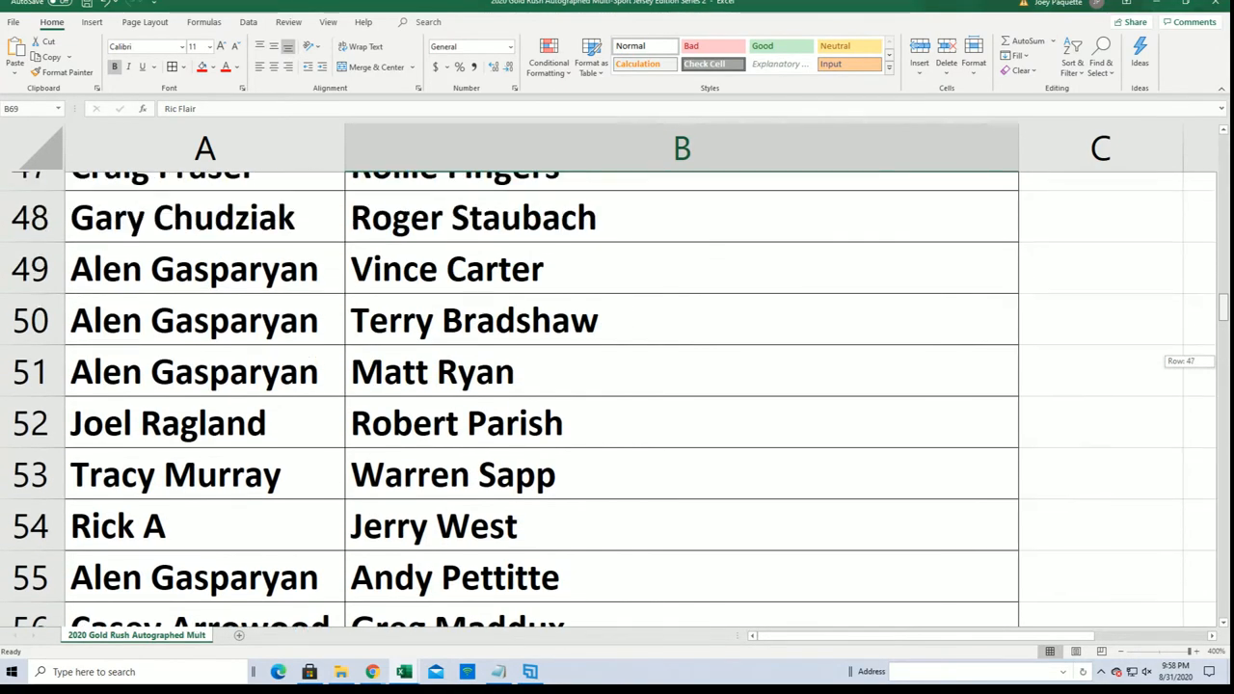
scroll("up", 3)
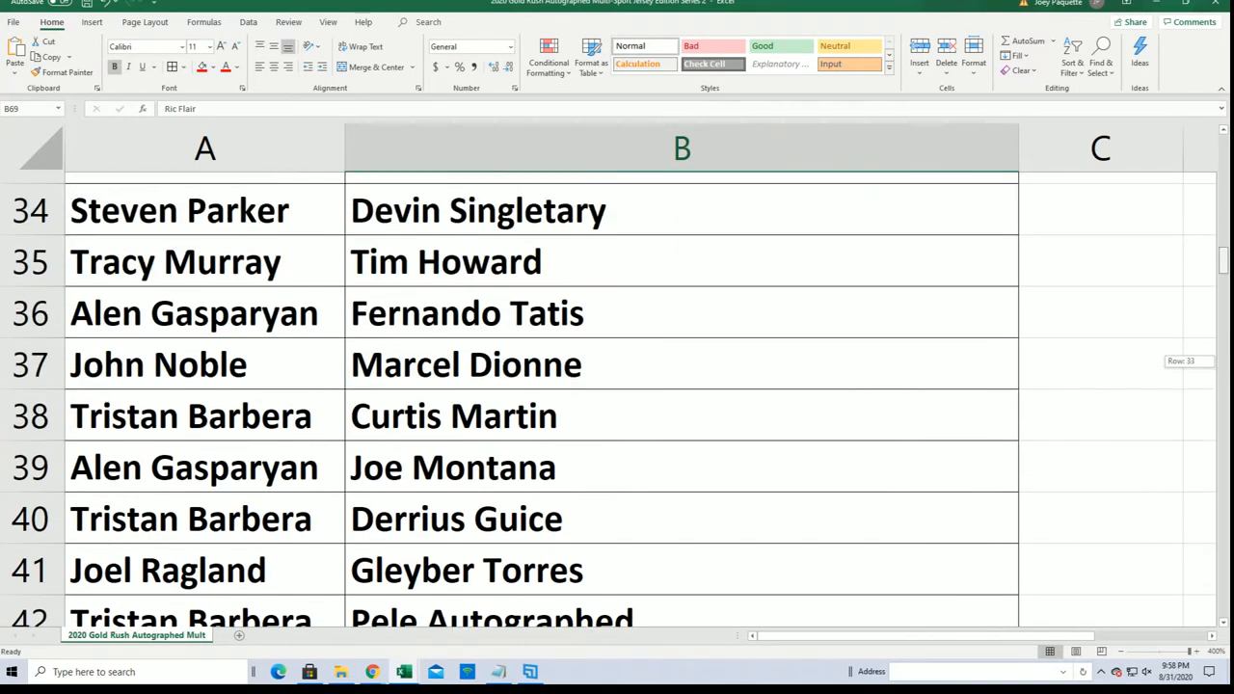
scroll("up", 3)
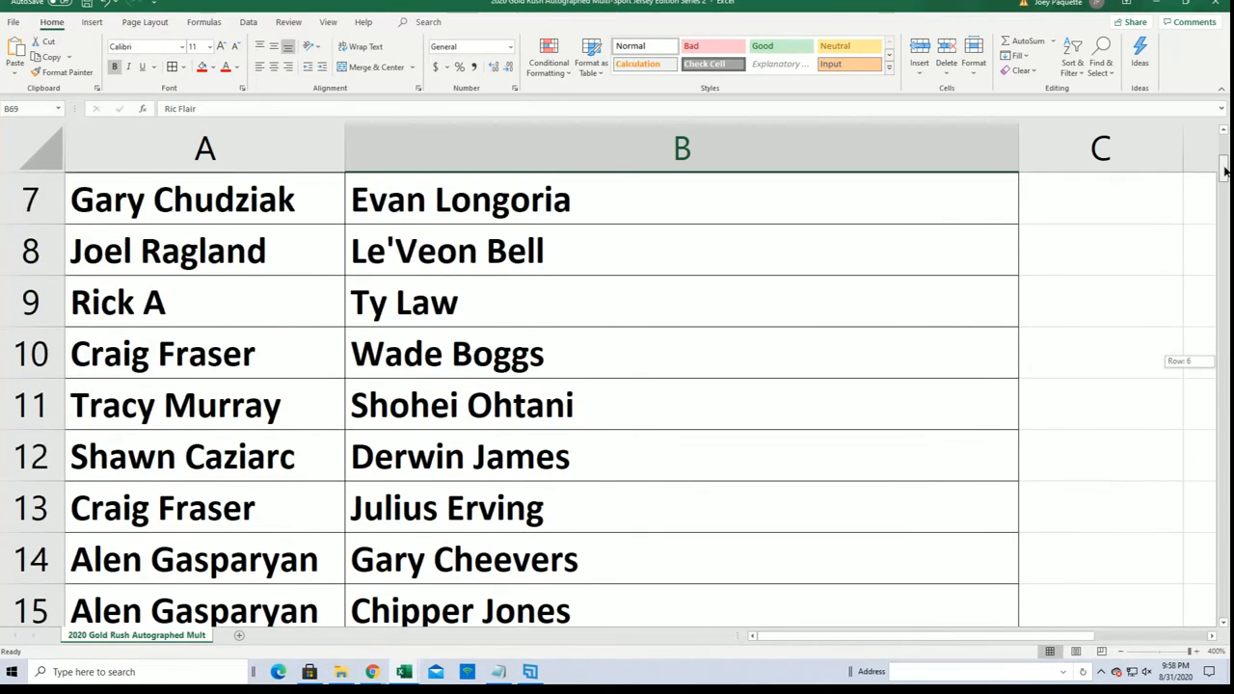